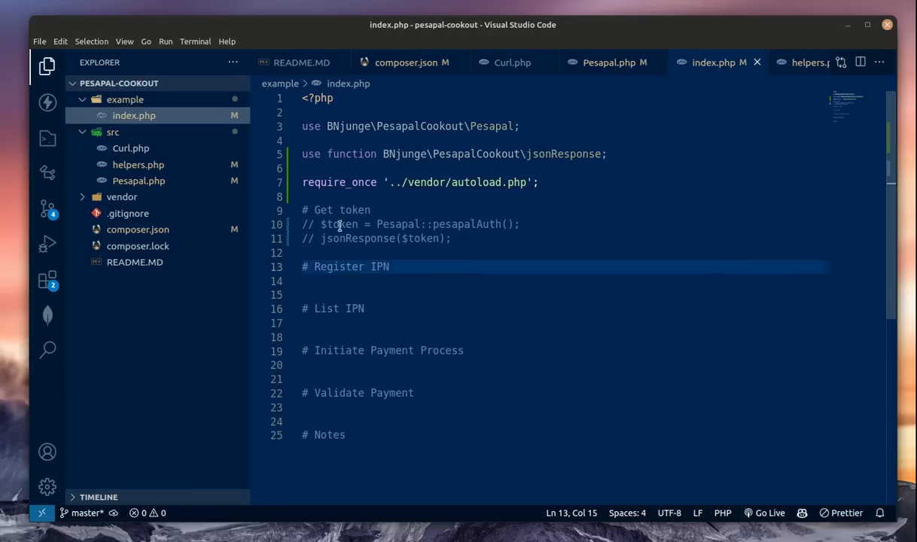
Step: Skim index.php's section headings, then check helpers.php's empty consumer key and secret and close it
{"action": "double_click", "coordinate": [339, 267]}
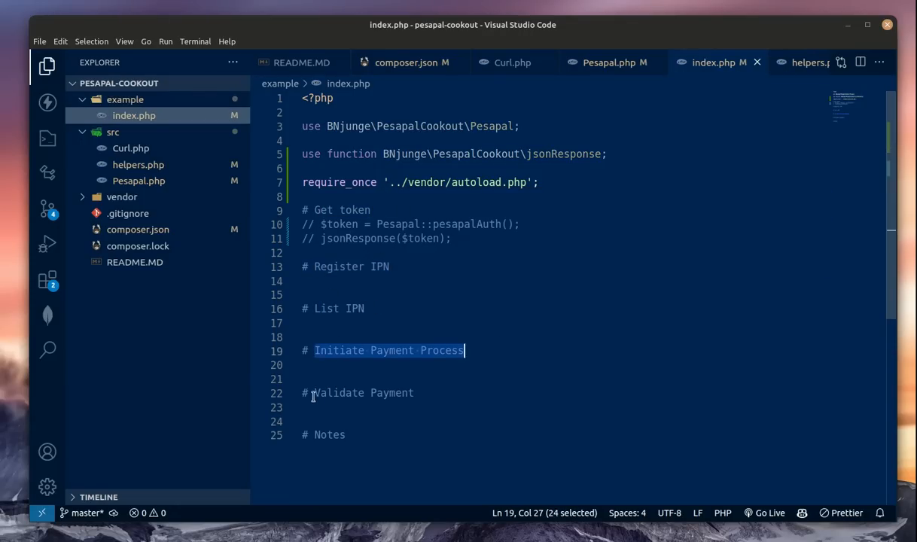
{"action": "double_click", "coordinate": [330, 434]}
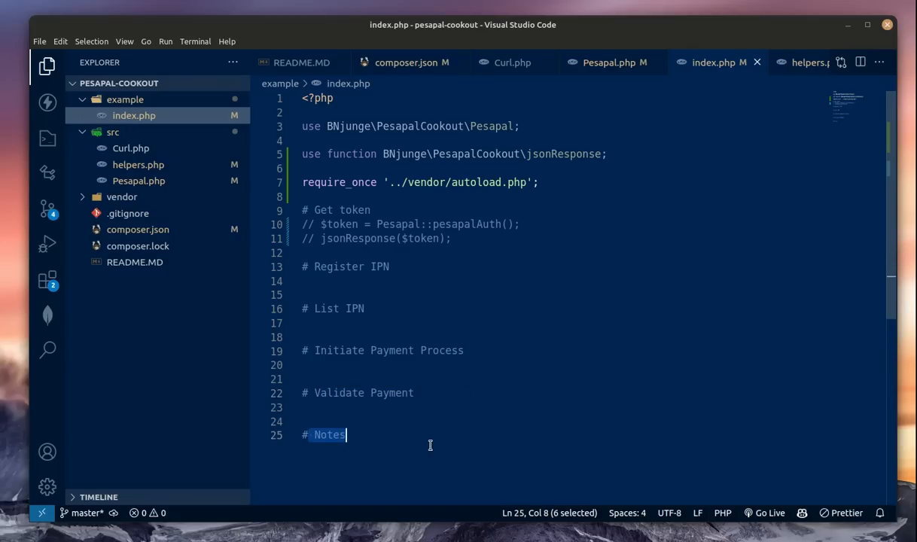
{"action": "left_click", "coordinate": [47, 66]}
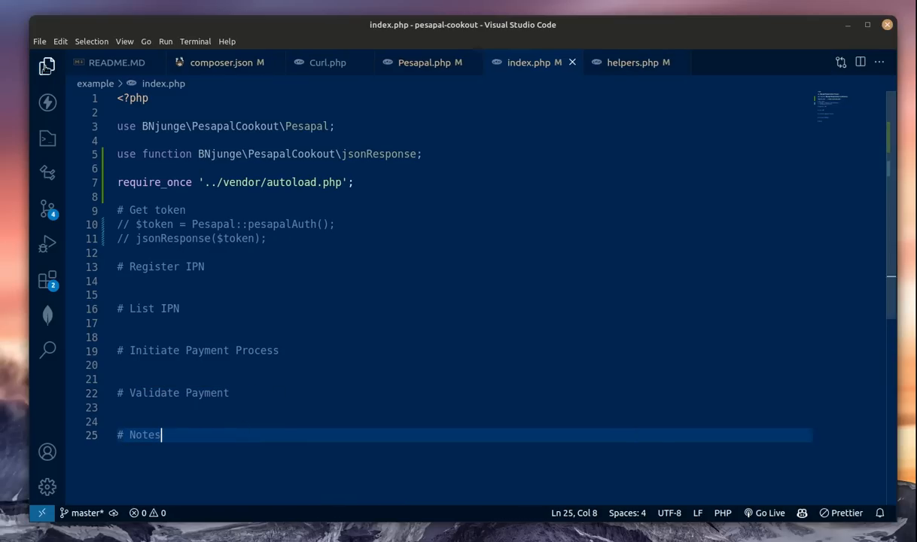
{"action": "left_click", "coordinate": [46, 65]}
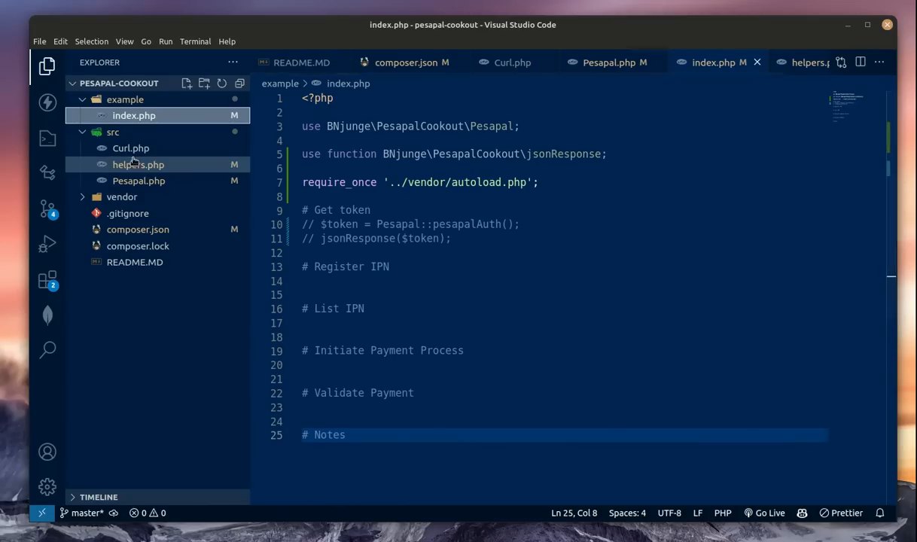
{"action": "left_click", "coordinate": [138, 164]}
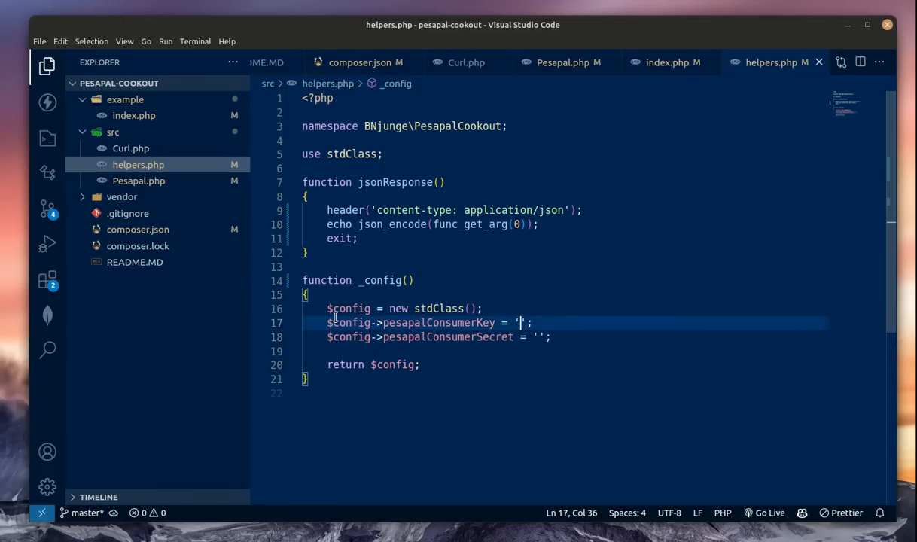
{"action": "left_click_drag", "start_coordinate": [519, 322], "coordinate": [551, 337]}
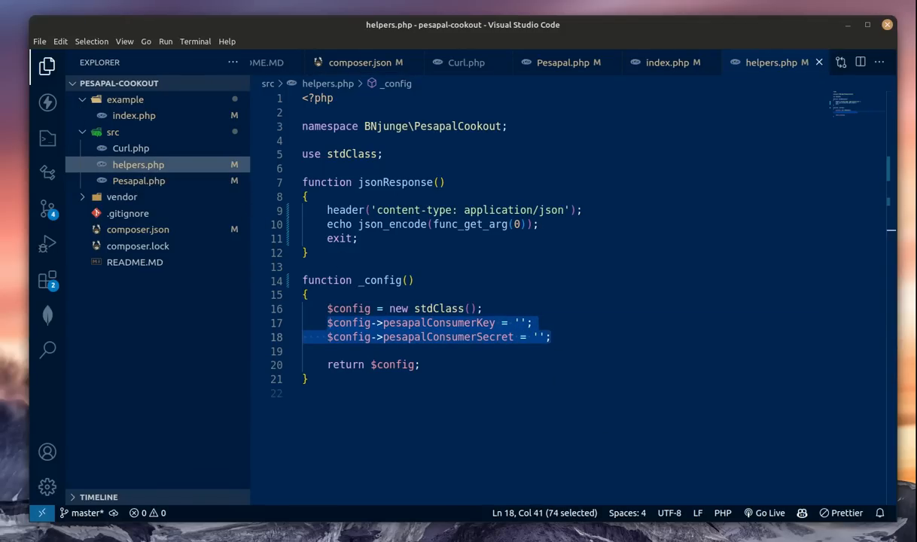
{"action": "left_click", "coordinate": [713, 62]}
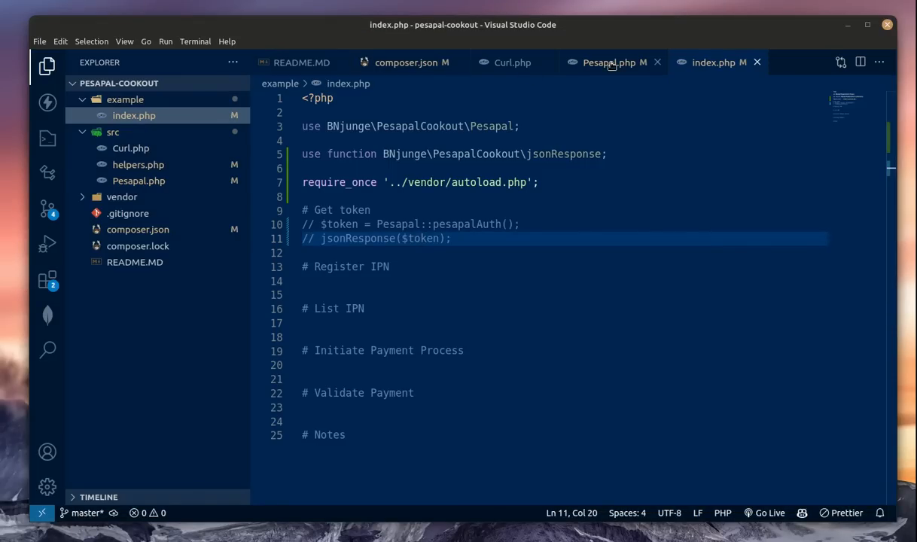
Step: Read the Curl POST helper and Pesapal.php's pesapalAuth token request, then bring up the authentication docs
{"action": "left_click", "coordinate": [608, 62]}
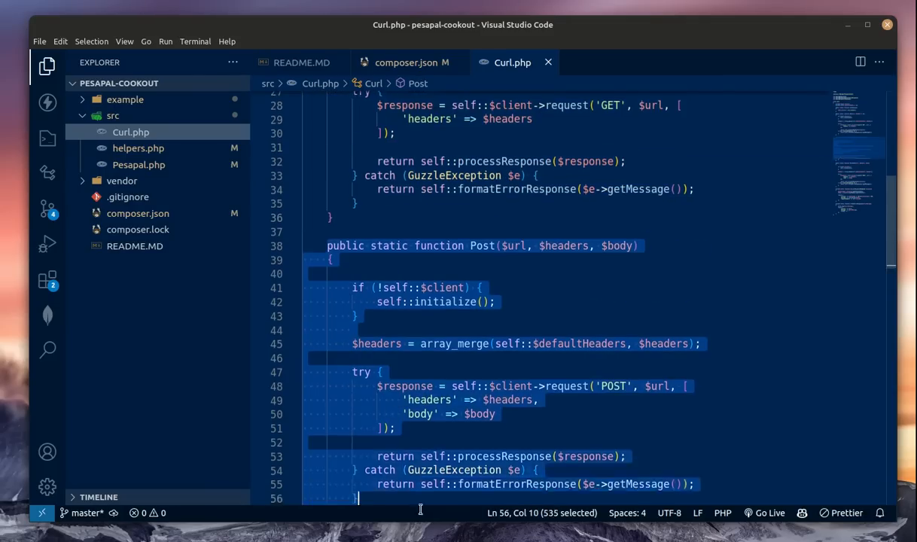
{"action": "left_click", "coordinate": [610, 62]}
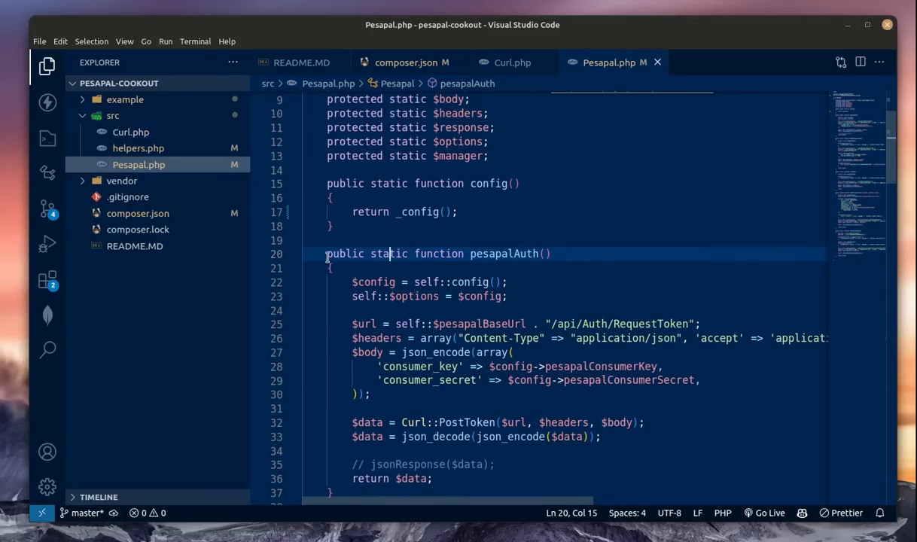
{"action": "left_click_drag", "start_coordinate": [327, 253], "coordinate": [333, 487]}
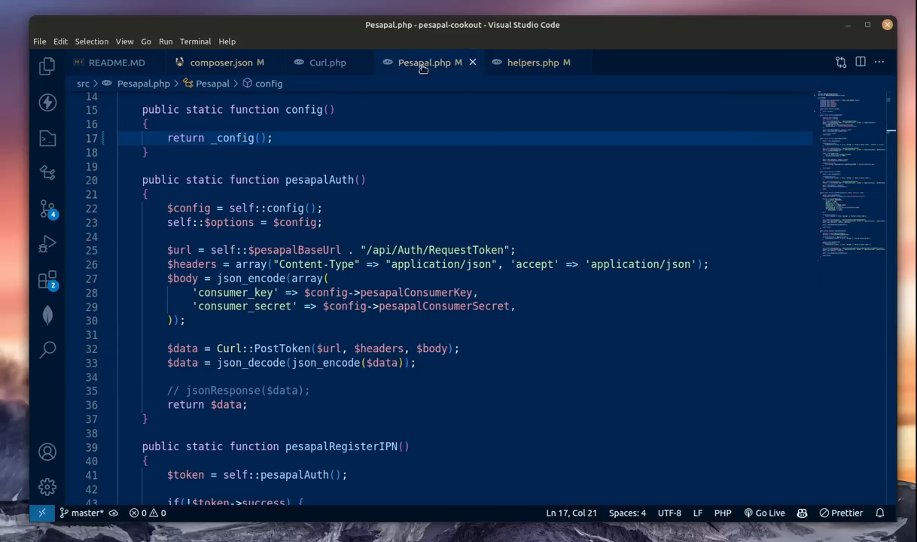
{"action": "scroll", "scroll_direction": "down", "scroll_amount": 3}
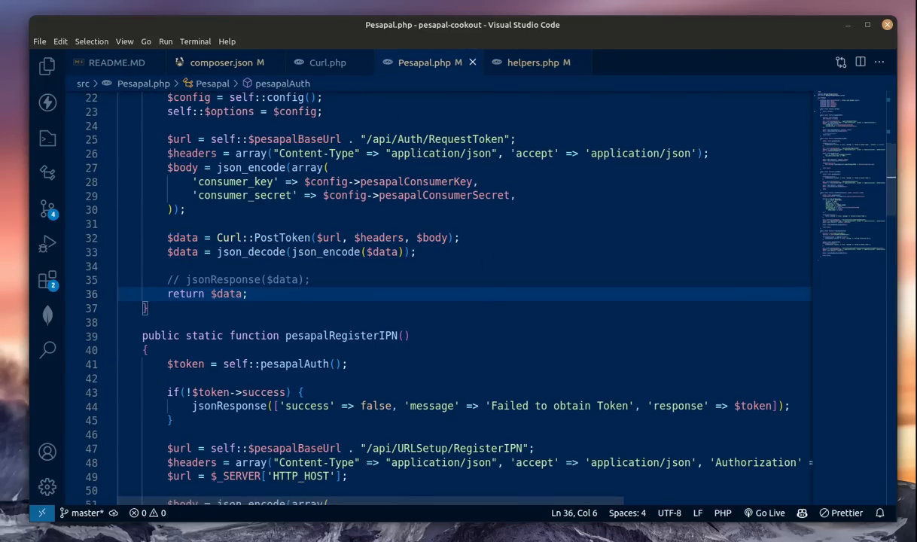
{"action": "left_click", "coordinate": [533, 62]}
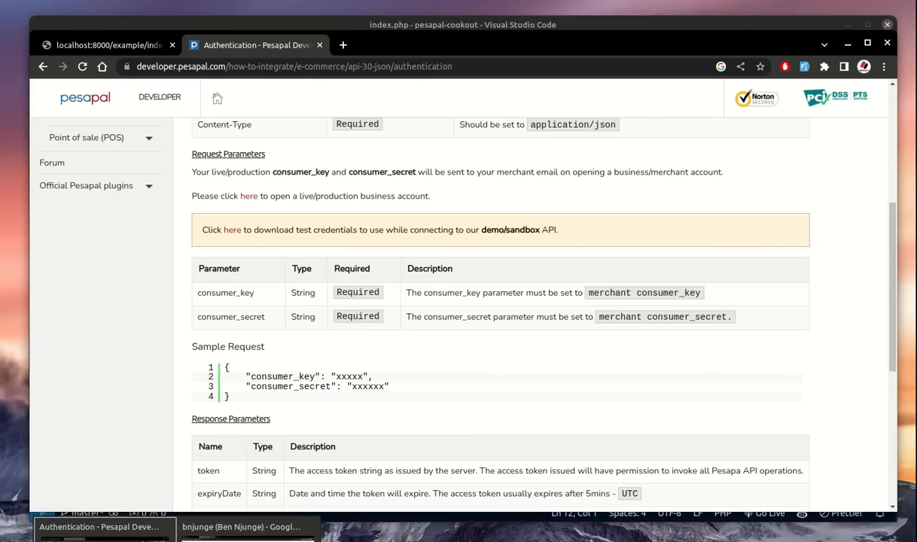
Step: Highlight consumer_key and consumer_secret in Pesapal's sample authentication request
{"action": "double_click", "coordinate": [289, 386]}
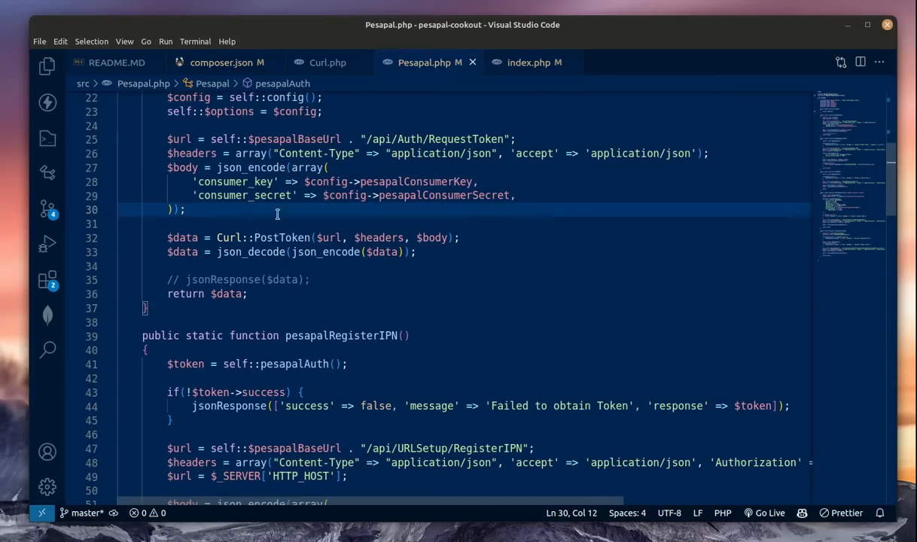
{"action": "double_click", "coordinate": [243, 195]}
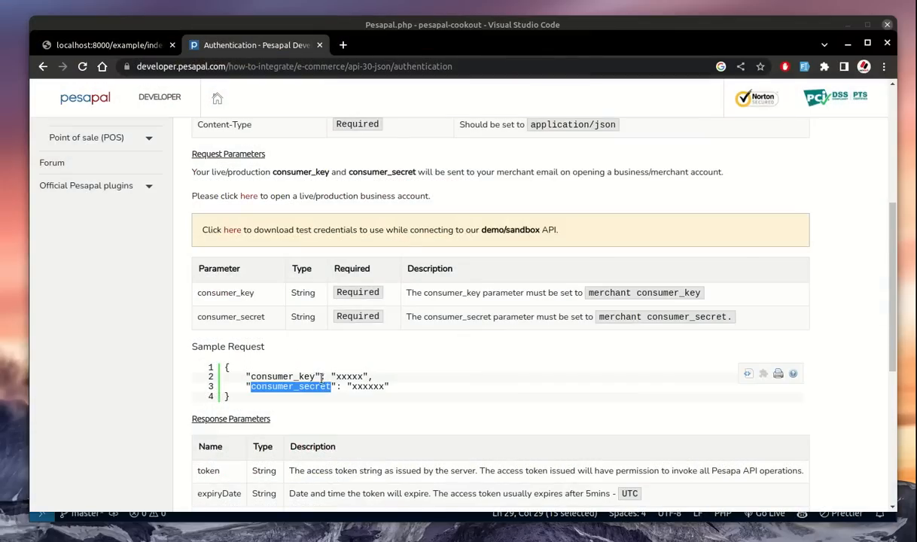
{"action": "scroll", "scroll_direction": "down", "scroll_amount": 3}
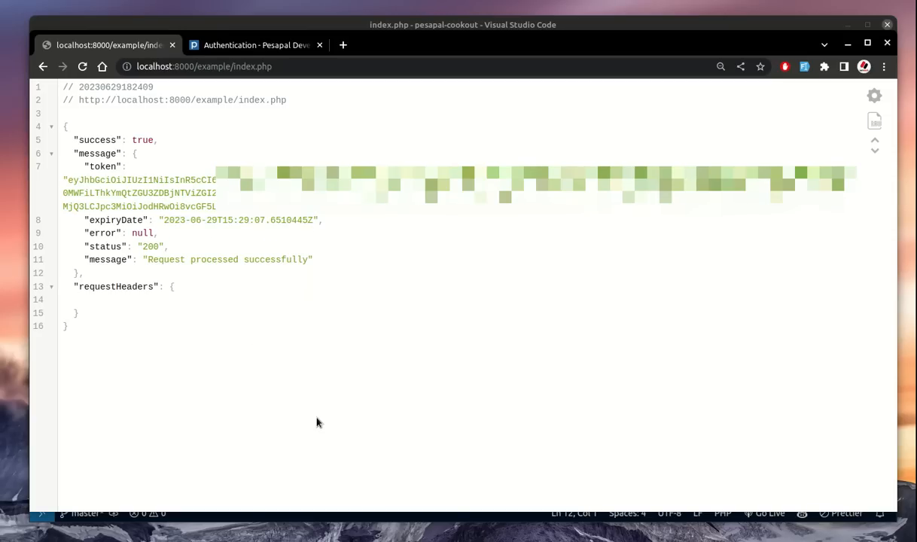
Step: Advance from the authentication docs to RegisterIPNURL and inspect its url request parameter
{"action": "left_click", "coordinate": [256, 46]}
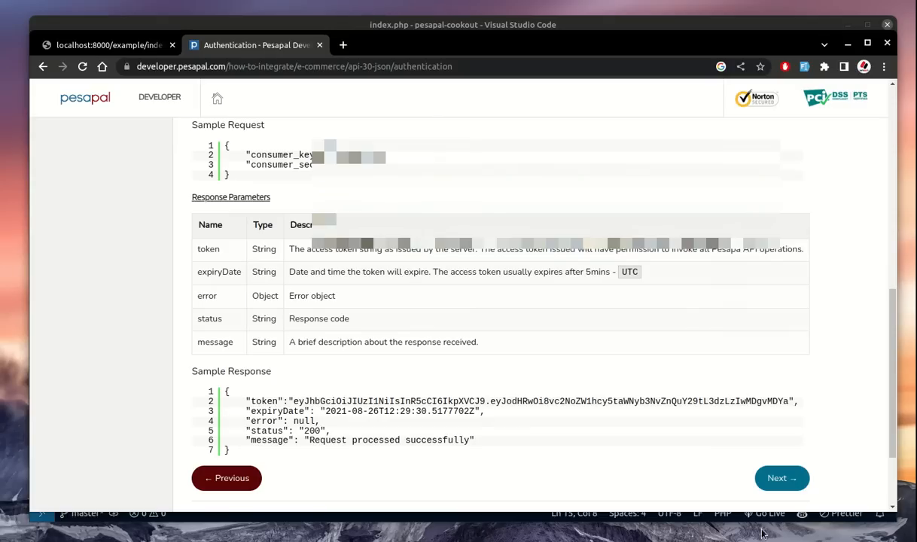
{"action": "left_click", "coordinate": [782, 478]}
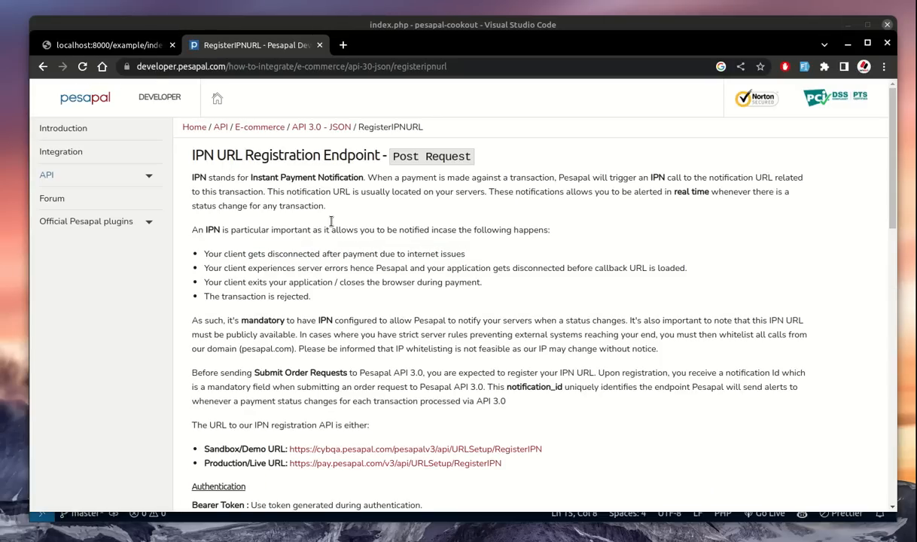
{"action": "scroll", "scroll_direction": "down", "scroll_amount": 3}
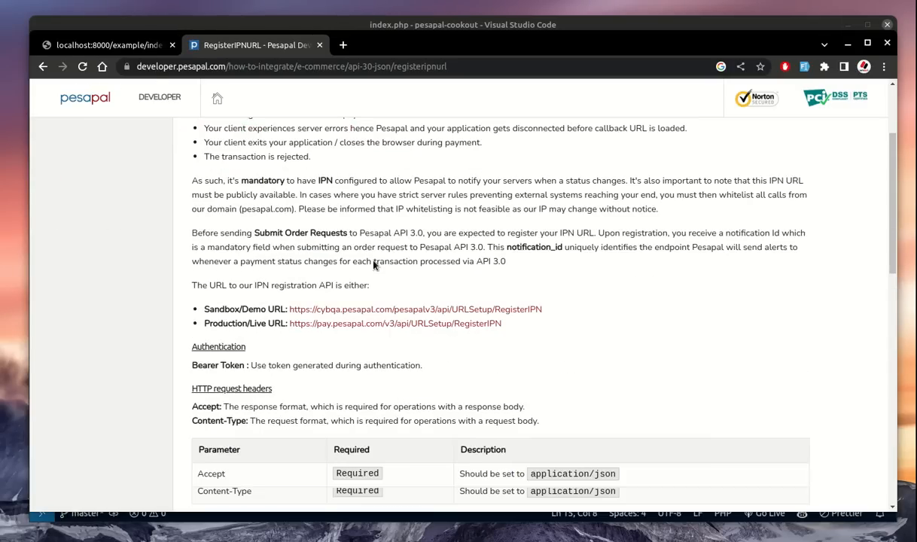
{"action": "scroll", "scroll_direction": "down", "scroll_amount": 3}
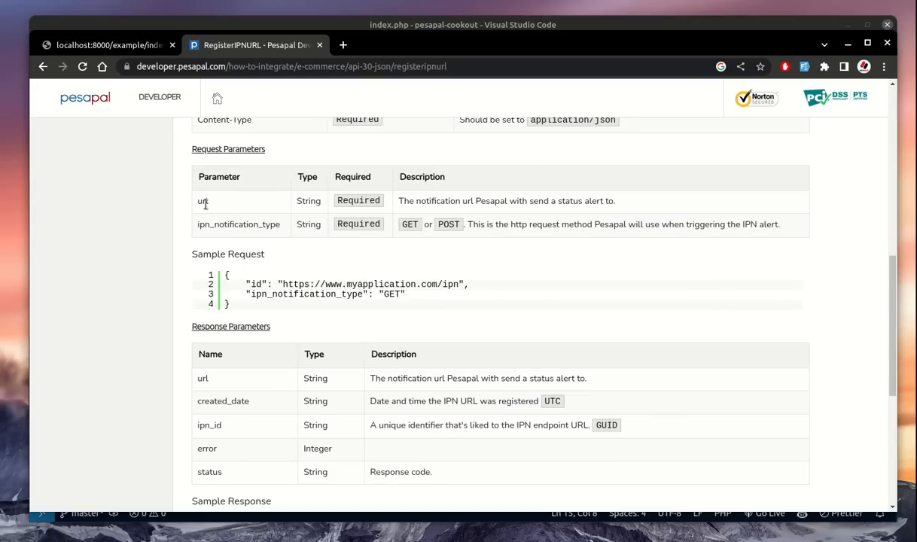
{"action": "double_click", "coordinate": [202, 200]}
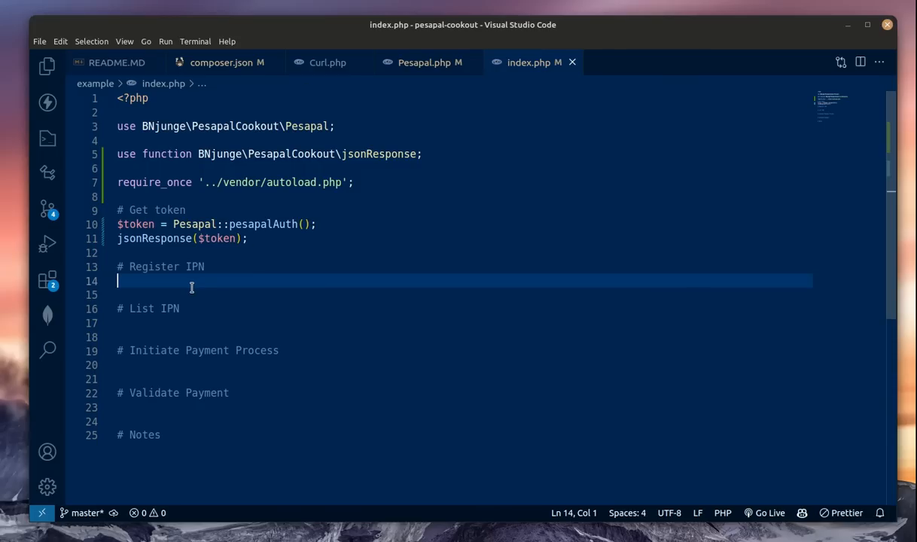
{"action": "type", "text": "$url = \"https://6e0c-196-98-165-213.ngrok-free.app\";"}
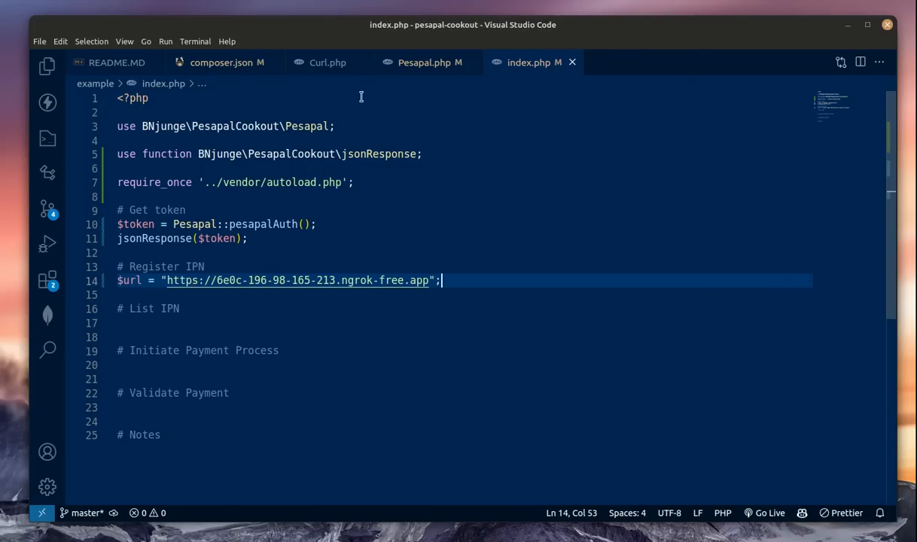
{"action": "left_click", "coordinate": [429, 62]}
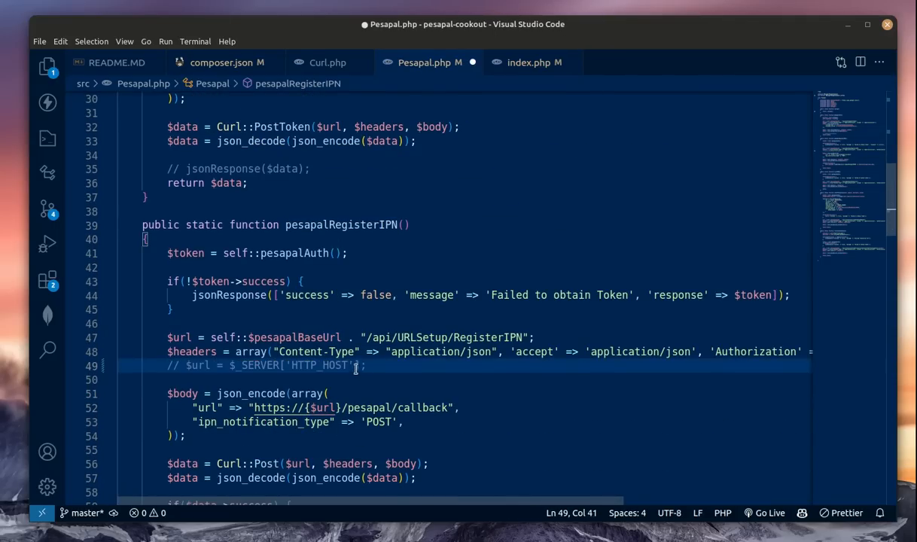
{"action": "type", "text": "$url"}
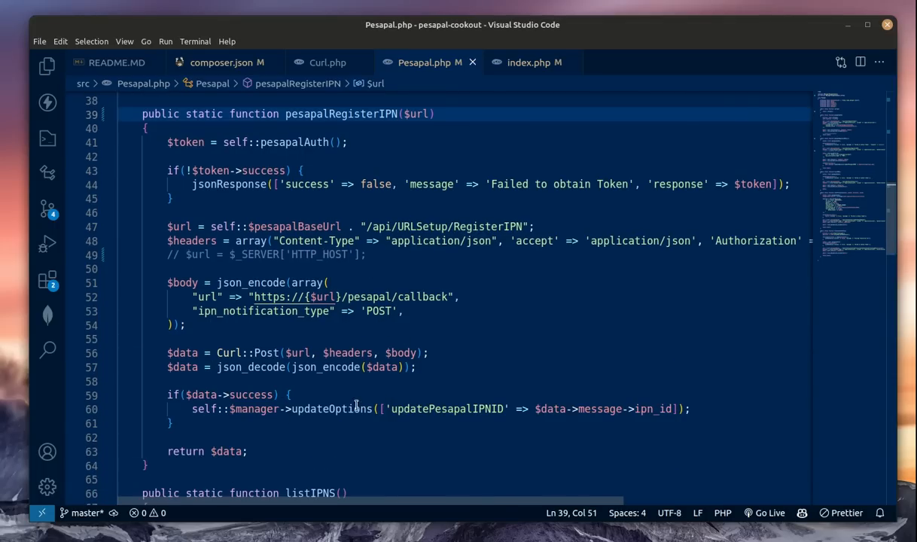
{"action": "left_click", "coordinate": [530, 61]}
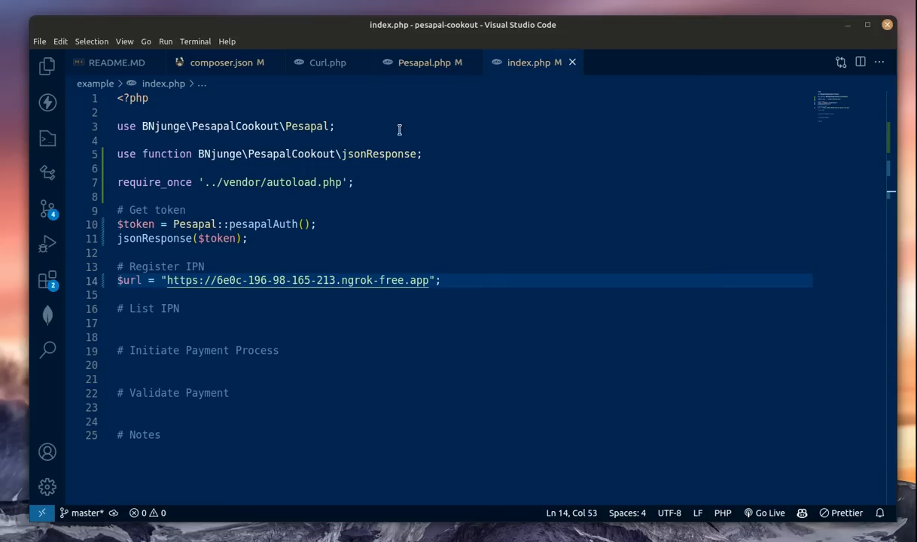
Step: Add $registerIPN = Pesapal::pesapalRegisterIPN($url), output it with jsonResponse, and comment out token lines
{"action": "left_click", "coordinate": [177, 294]}
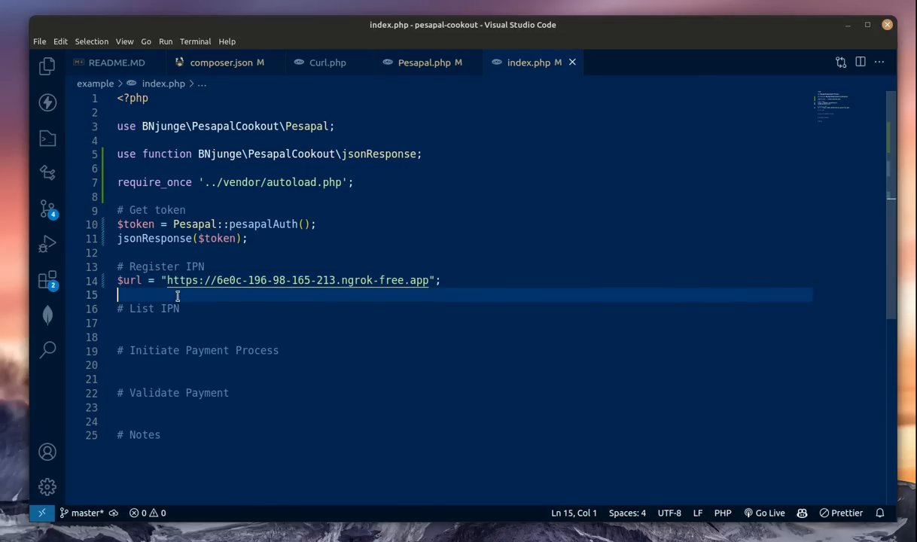
{"action": "type", "text": "$registerIPN = Pesapal:"}
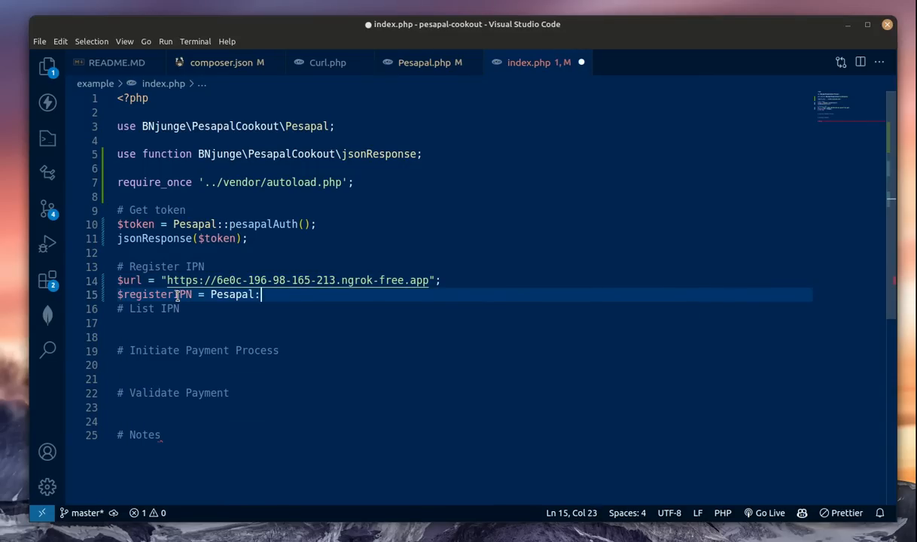
{"action": "type", "text": "pesapalRegisterIPN()"}
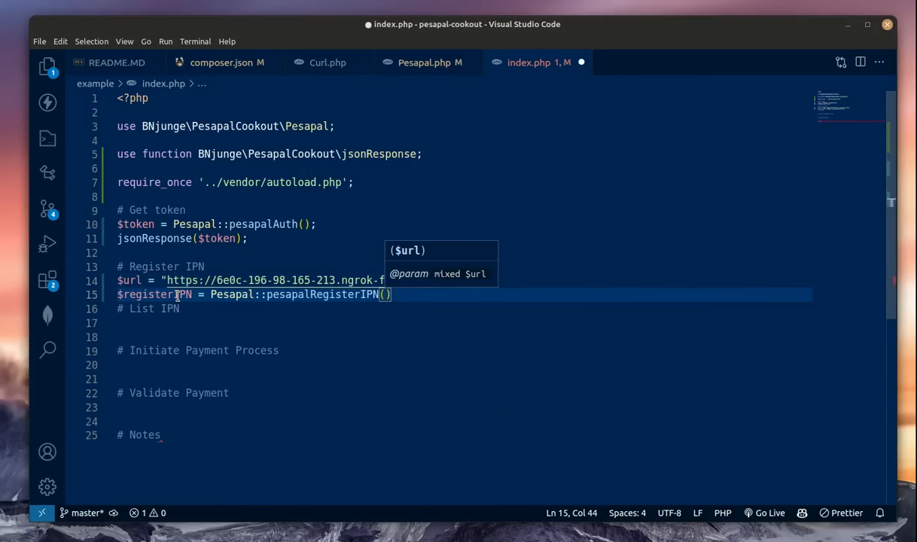
{"action": "type", "text": "$url"}
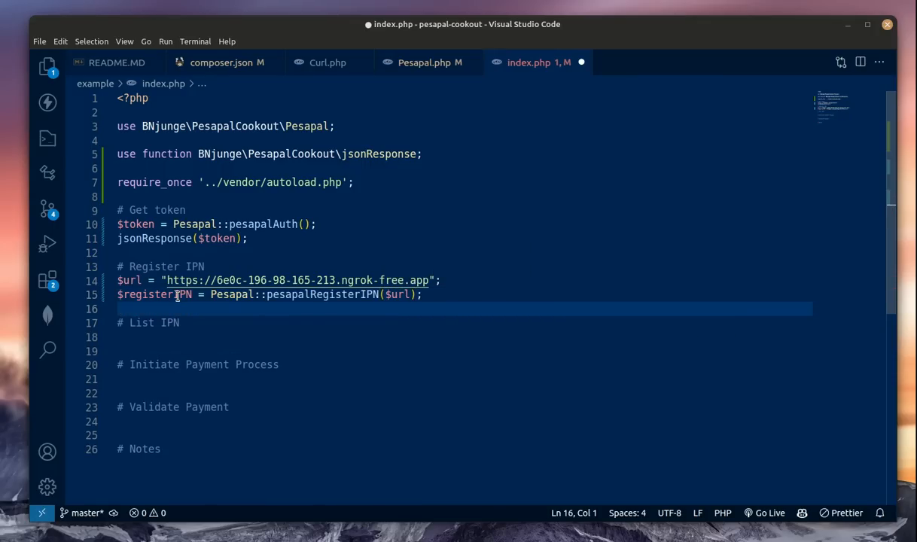
{"action": "type", "text": "jsonResponse()"}
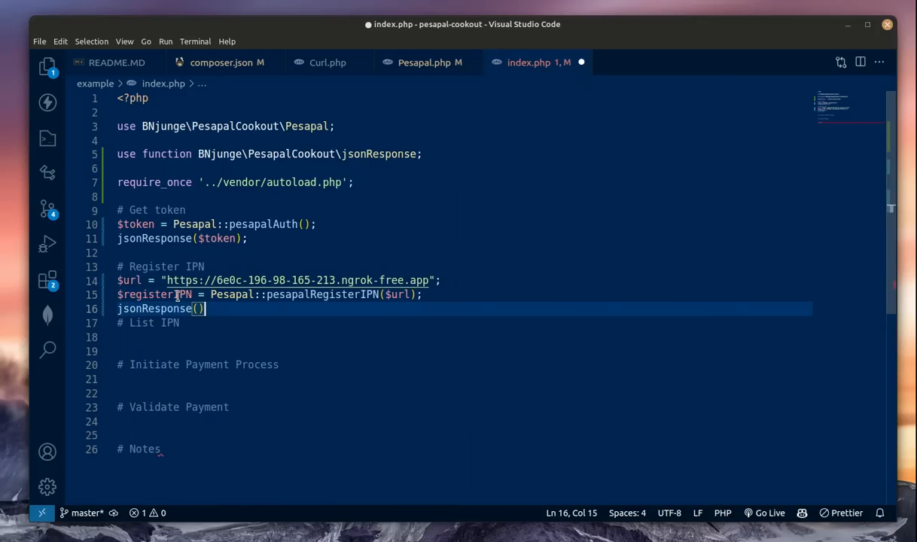
{"action": "type", "text": ";"}
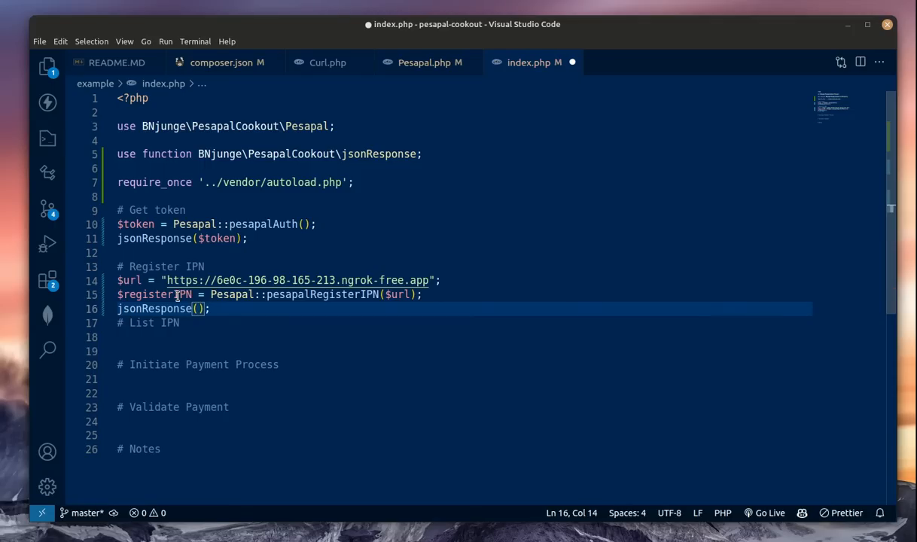
{"action": "type", "text": "$registerIPN"}
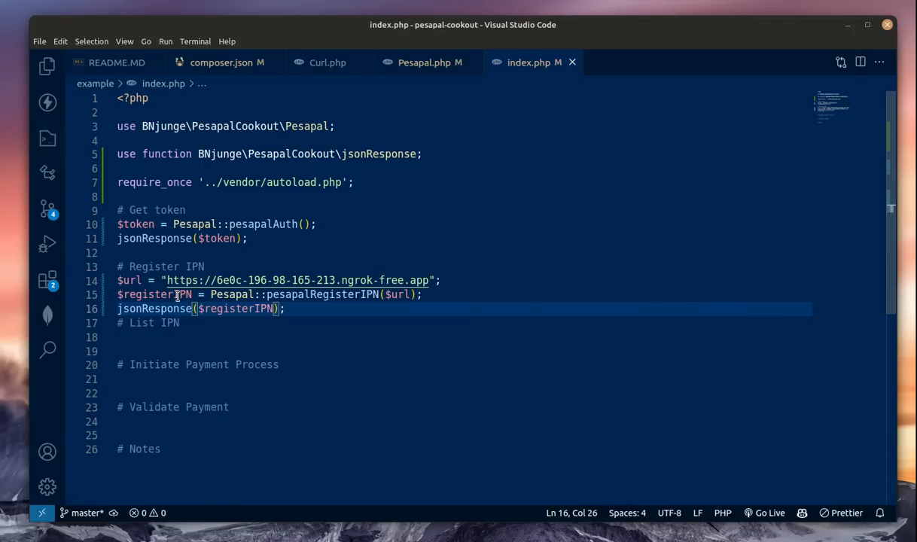
{"action": "key", "text": "ctrl+/"}
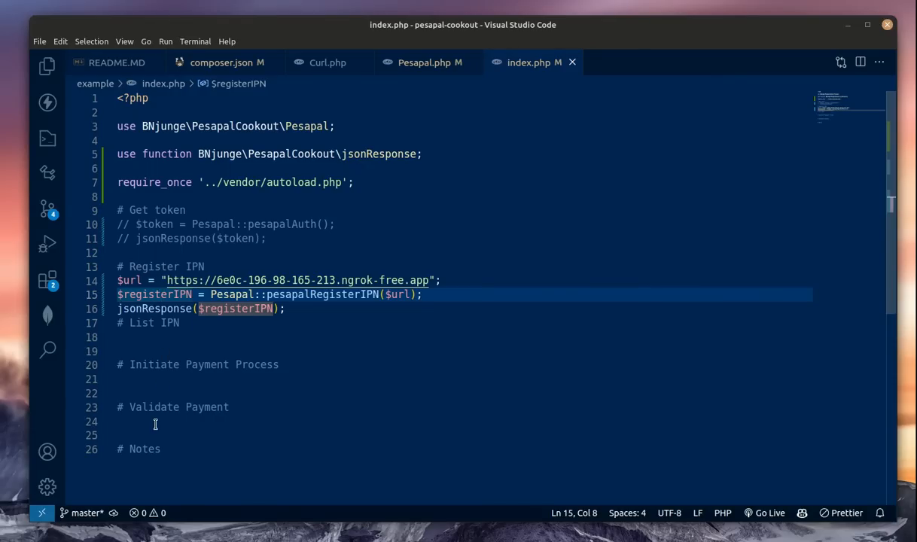
Step: Under Validate Payment, assign $ipnId = "09181b33-aca7-4781-99ef-de7cfabf79f5"
{"action": "type", "text": "$ip"}
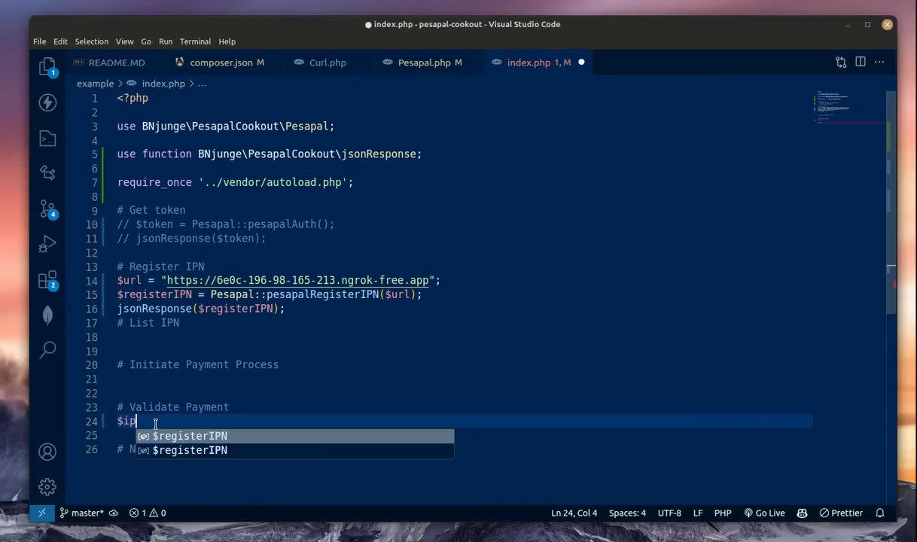
{"action": "type", "text": "nId ="}
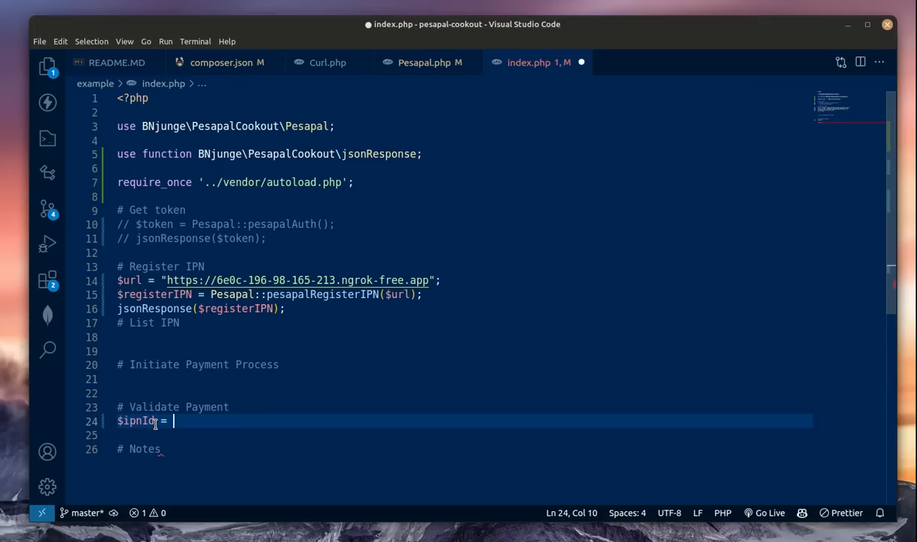
{"action": "type", "text": "\"09181b33-aca7-4781-99ef-de7cfabf79f5\";"}
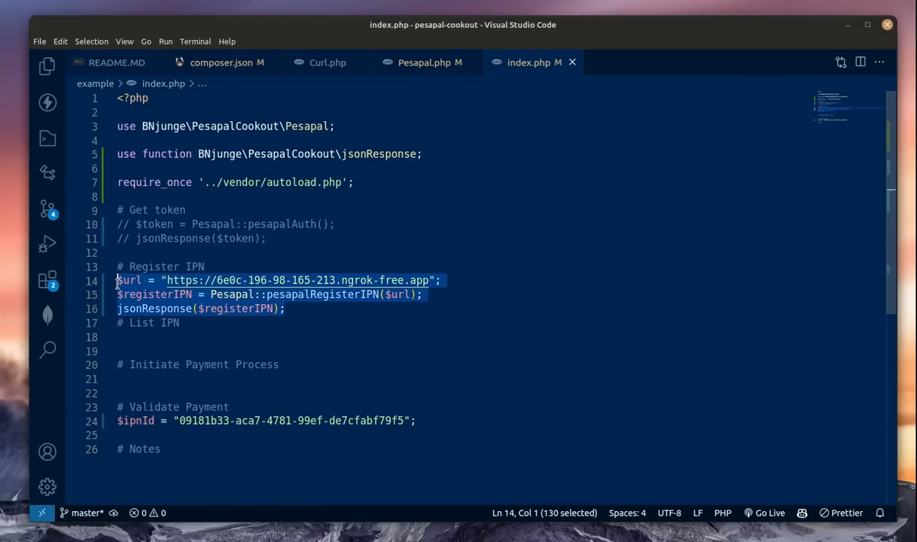
Step: Comment out Register IPN and add $ipns = Pesapal::listIPNS() with jsonResponse($ipns)
{"action": "key", "text": "ctrl+/"}
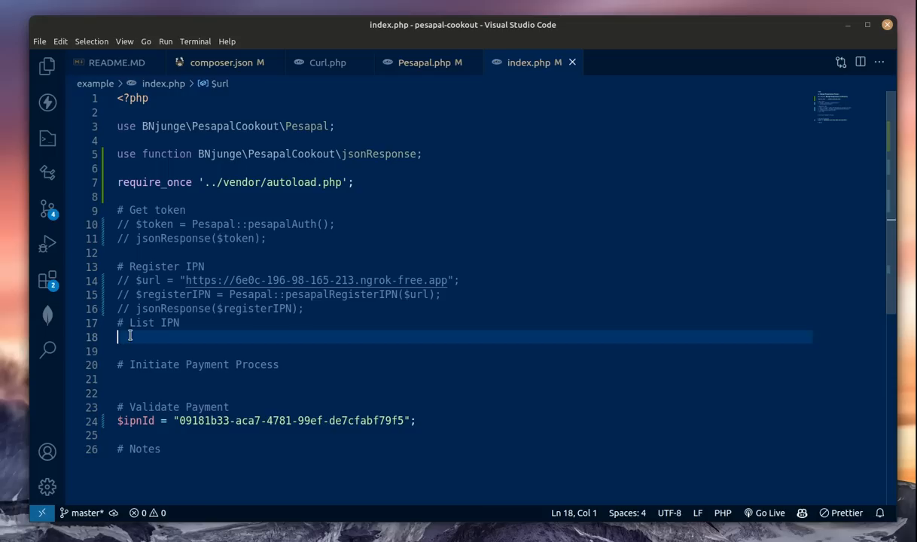
{"action": "key", "text": "Enter"}
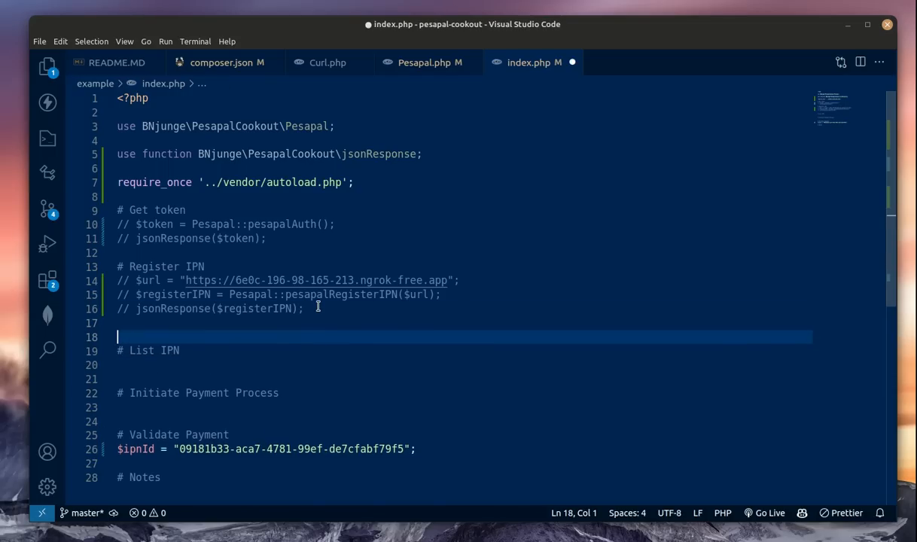
{"action": "type", "text": "$i"}
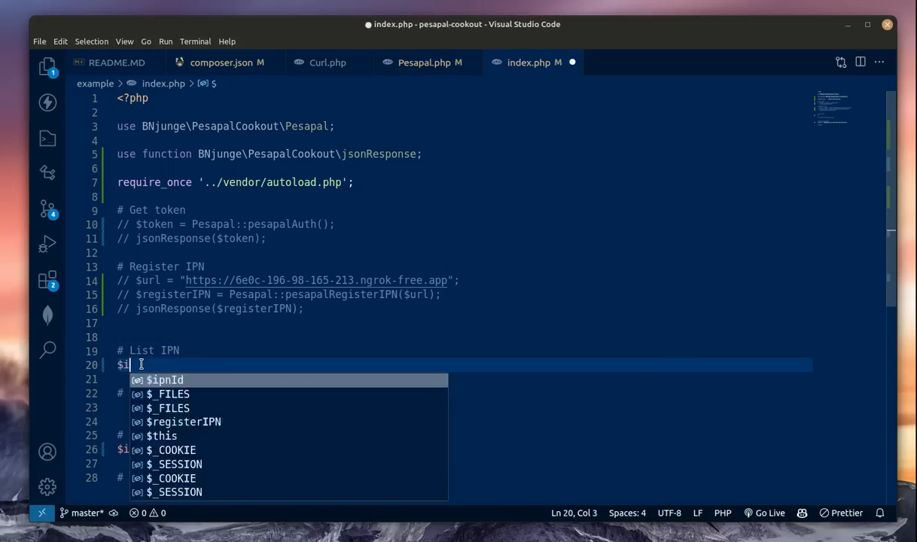
{"action": "type", "text": "pns = Pesapal:"}
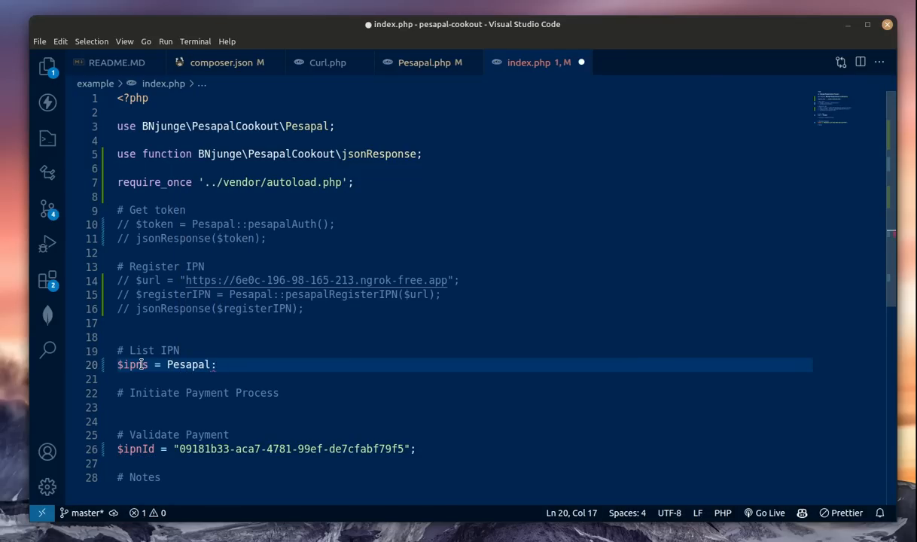
{"action": "type", "text": ":listIPNS();"}
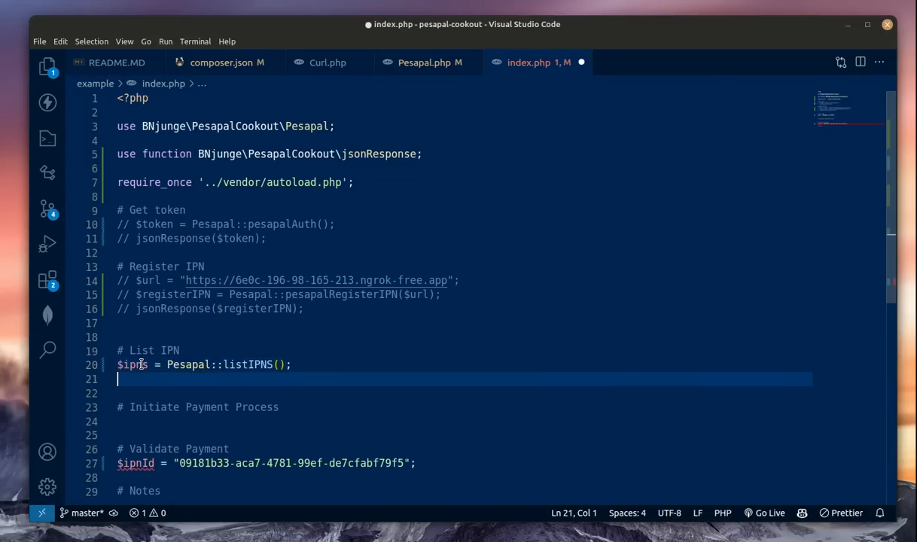
{"action": "type", "text": "jsonResponse();"}
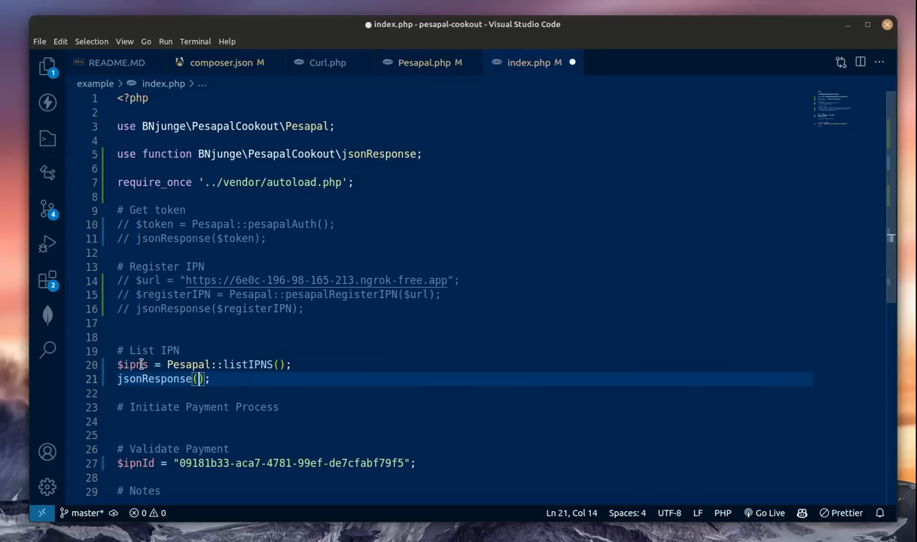
{"action": "type", "text": "$ipn"}
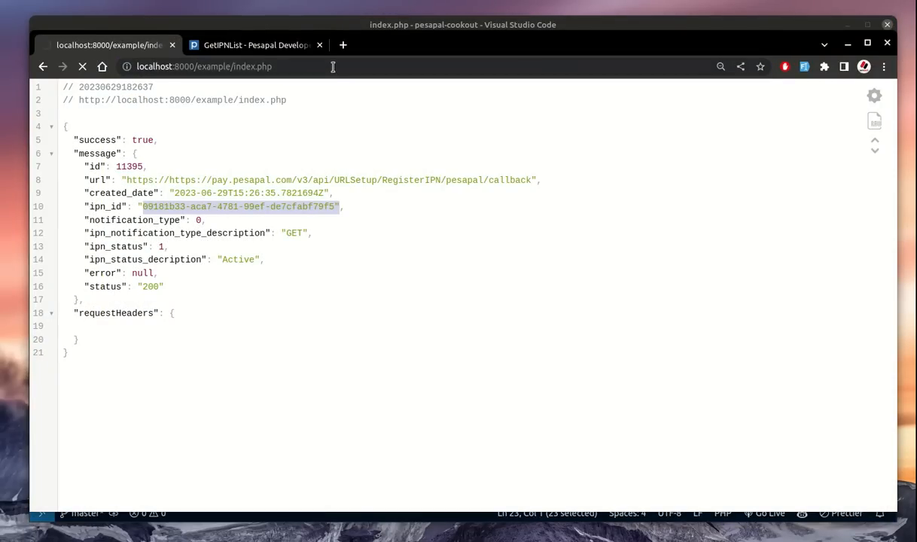
Step: Open the SubmitOrderRequest docs and highlight the currency and amount request parameters
{"action": "left_click", "coordinate": [256, 45]}
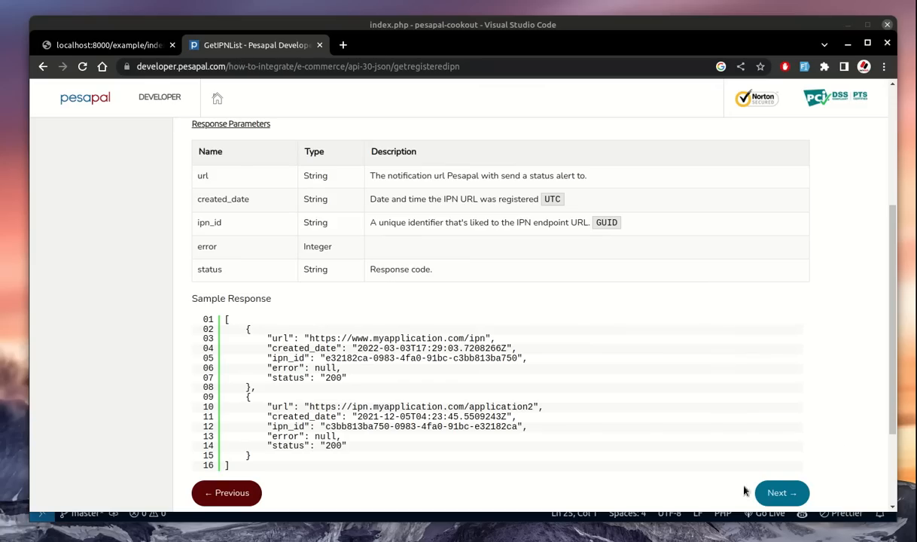
{"action": "left_click", "coordinate": [780, 493]}
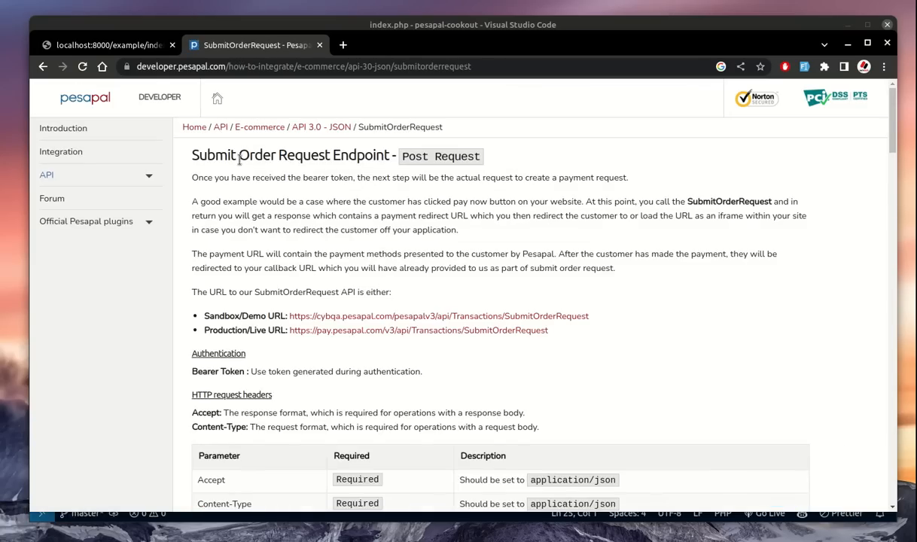
{"action": "scroll", "scroll_direction": "down", "scroll_amount": 3}
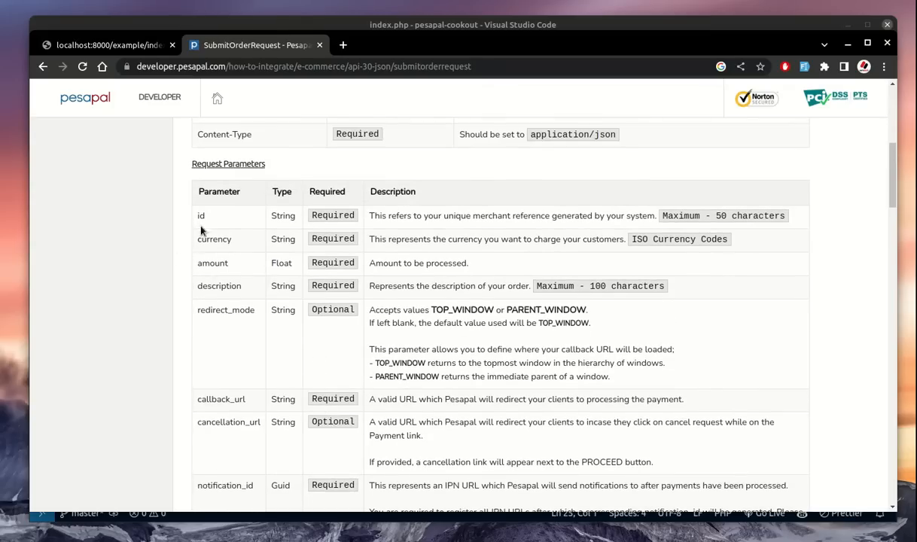
{"action": "double_click", "coordinate": [214, 238]}
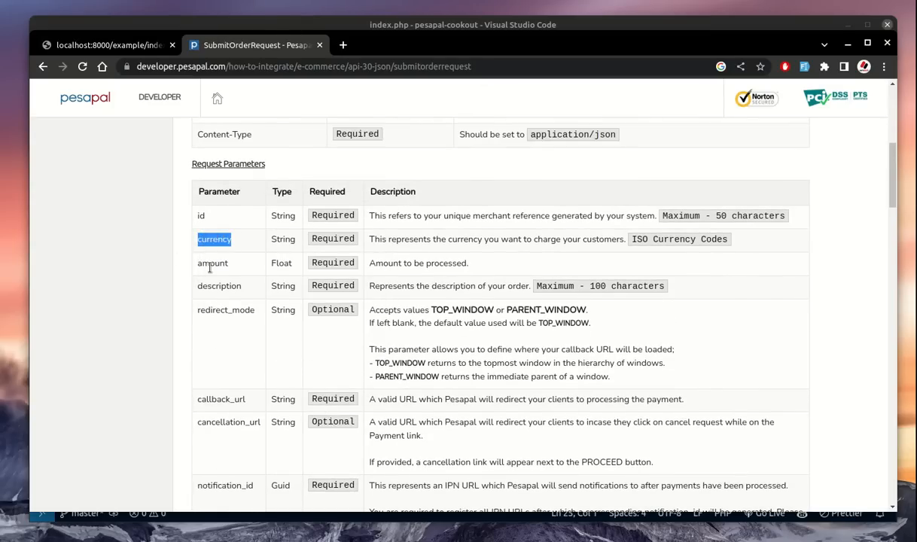
{"action": "double_click", "coordinate": [219, 285]}
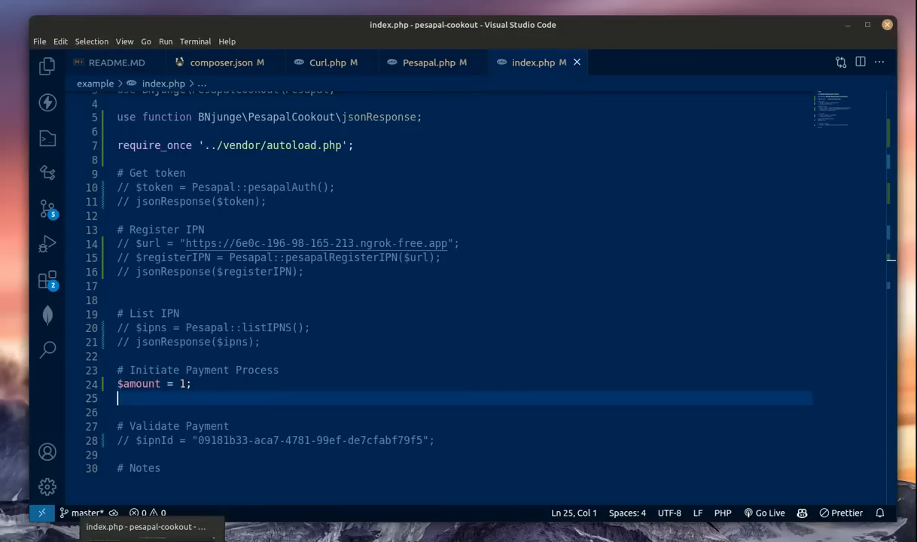
Step: Add $payRequest = Pesapal::orderProcess(1, …, '123Rft') and output it via jsonResponse($payRequest)
{"action": "type", "text": "$payRequest"}
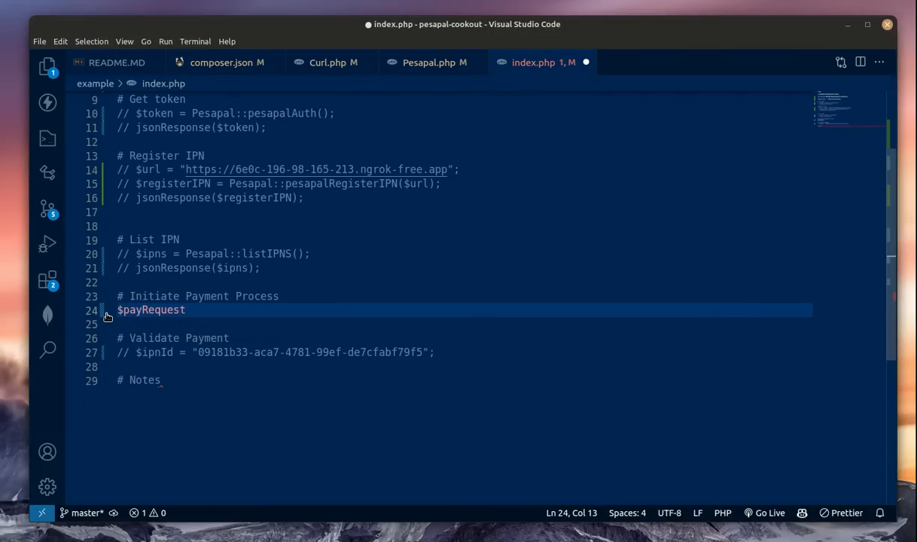
{"action": "type", "text": "="}
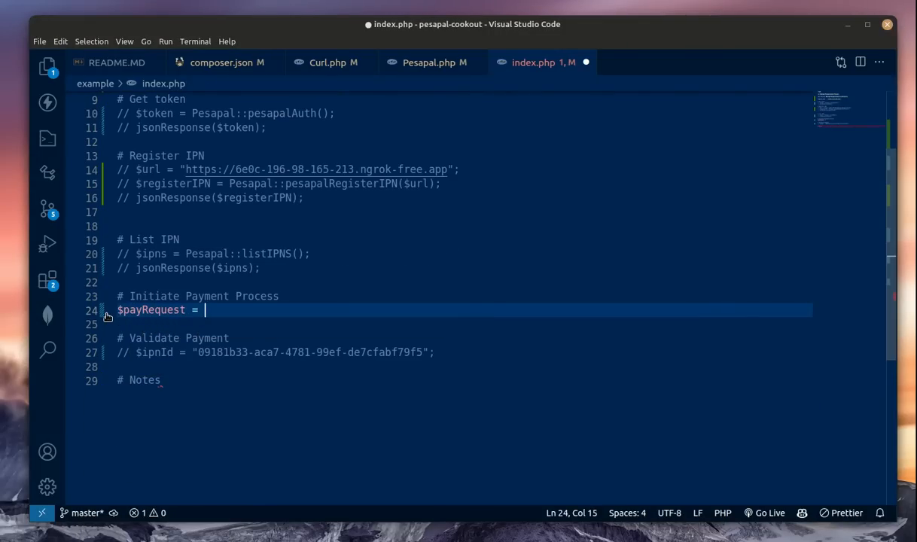
{"action": "type", "text": "Pesapal"}
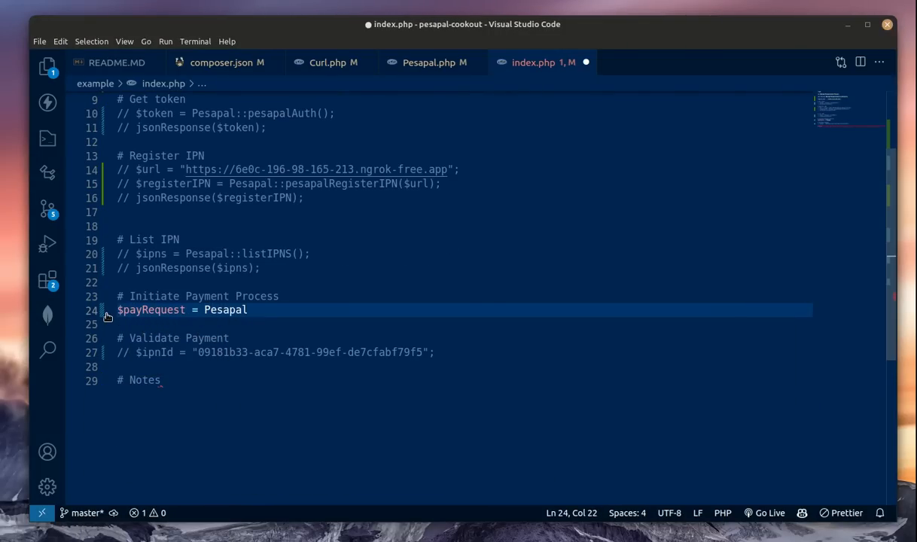
{"action": "type", "text": "::orderProcess("}
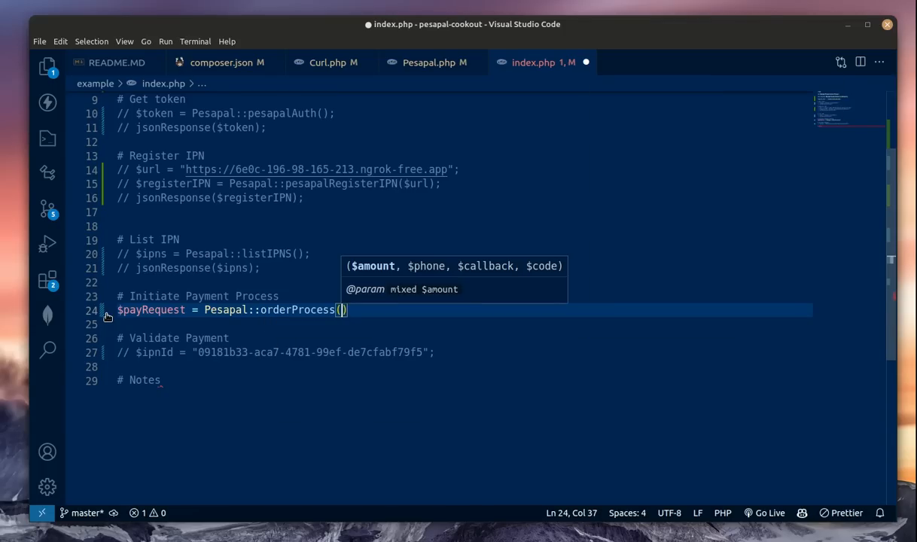
{"action": "type", "text": "1,"}
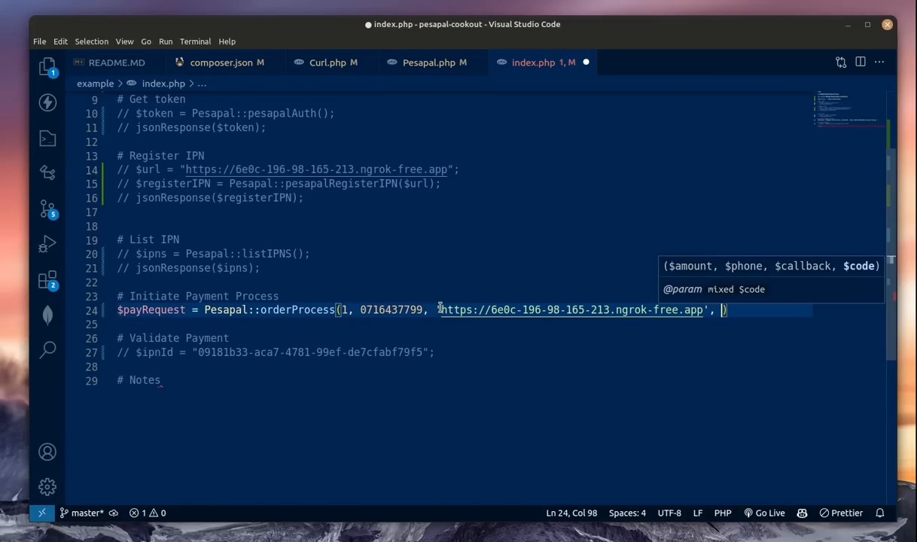
{"action": "type", "text": "'"}
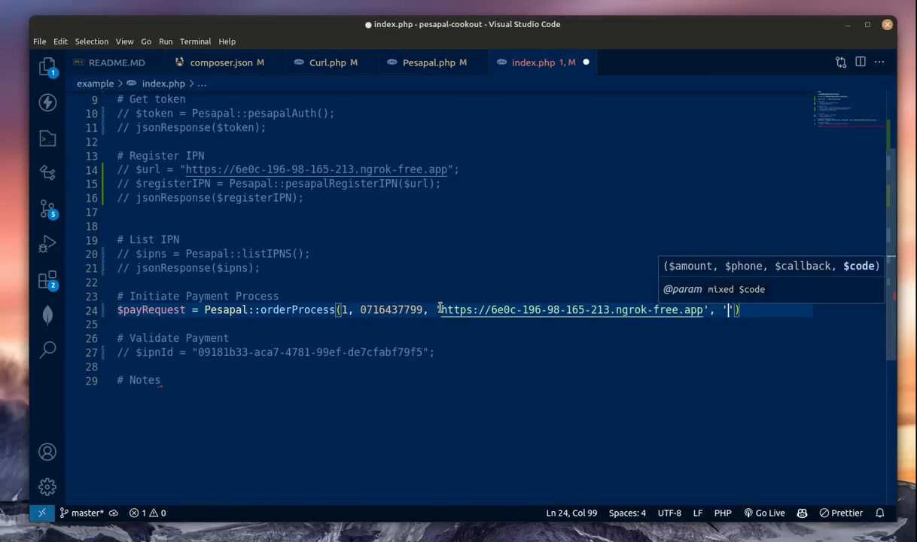
{"action": "type", "text": "123Rft"}
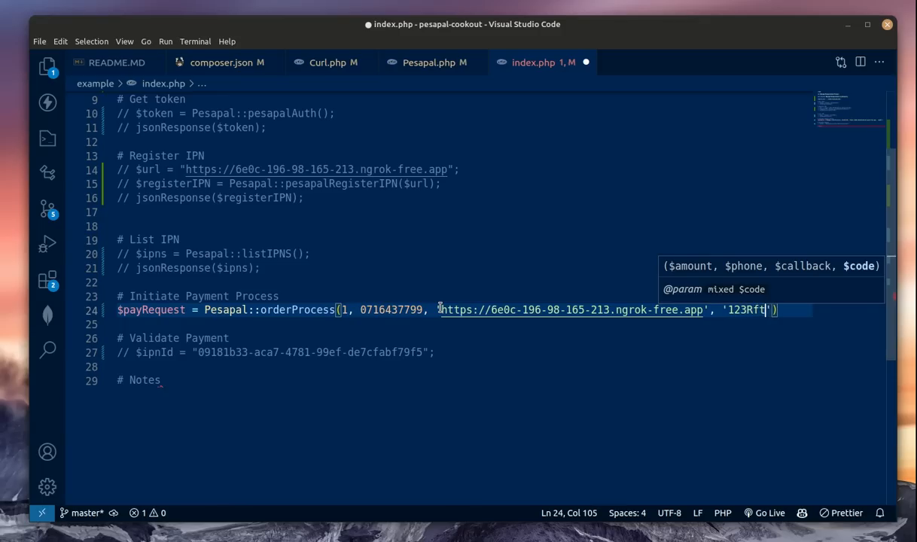
{"action": "type", "text": ";"}
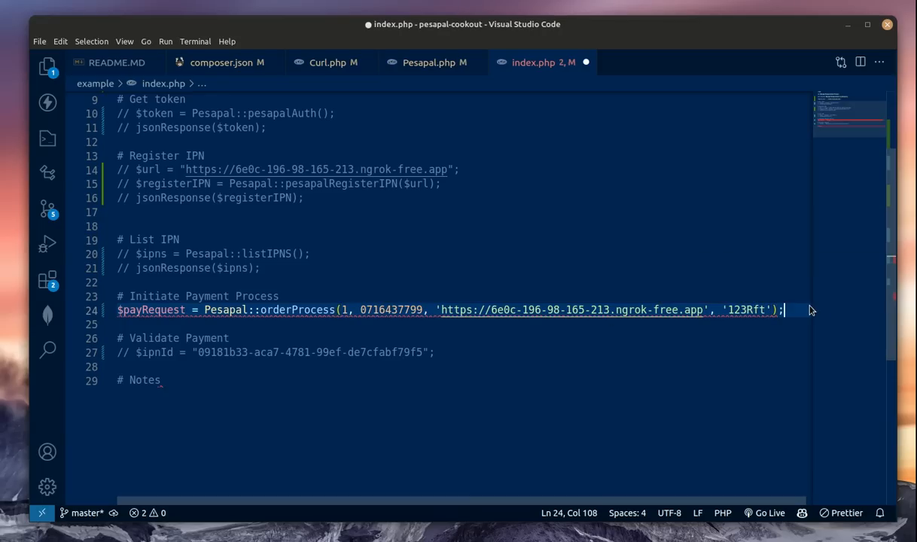
{"action": "type", "text": "jsonResponse("}
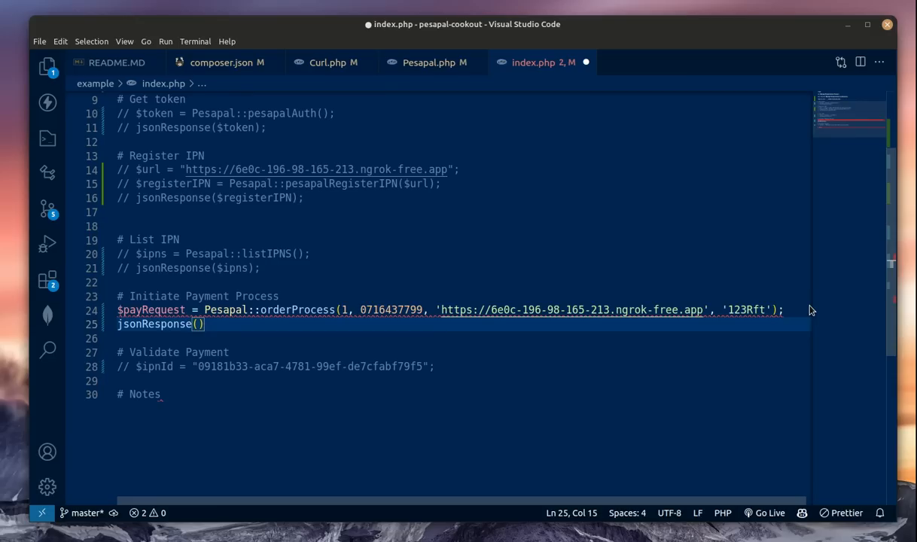
{"action": "type", "text": ";"}
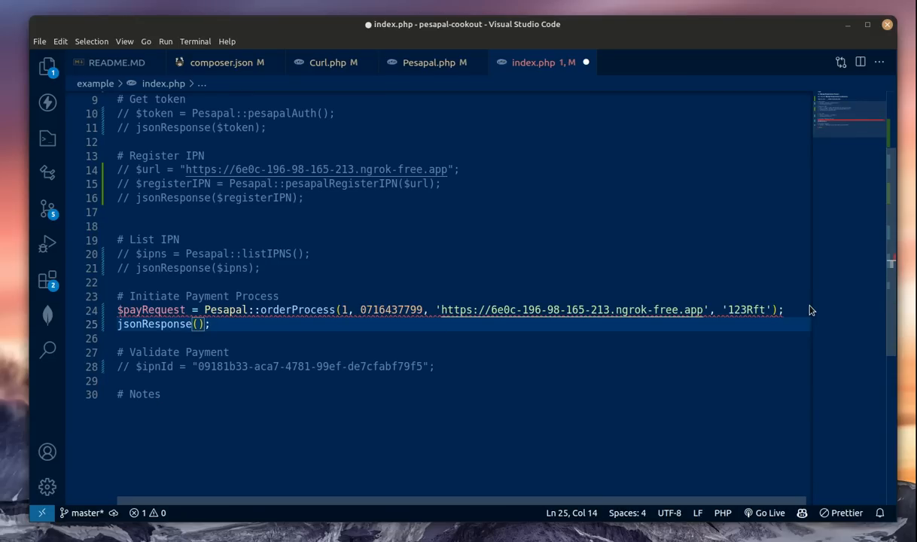
{"action": "type", "text": "$payRequest"}
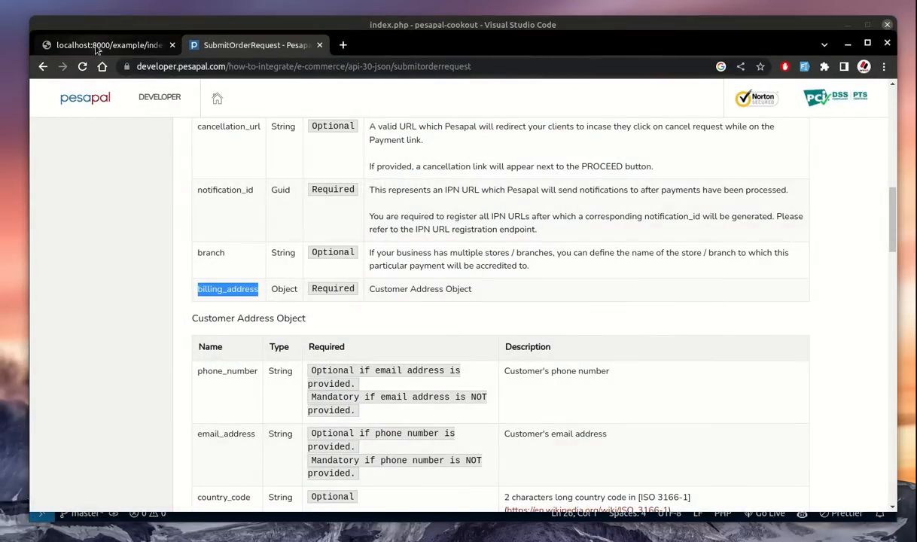
Step: Reload localhost:8000/example/index.php, getting an invalid IPN URL ID error with status 500
{"action": "scroll", "scroll_direction": "down", "scroll_amount": 3}
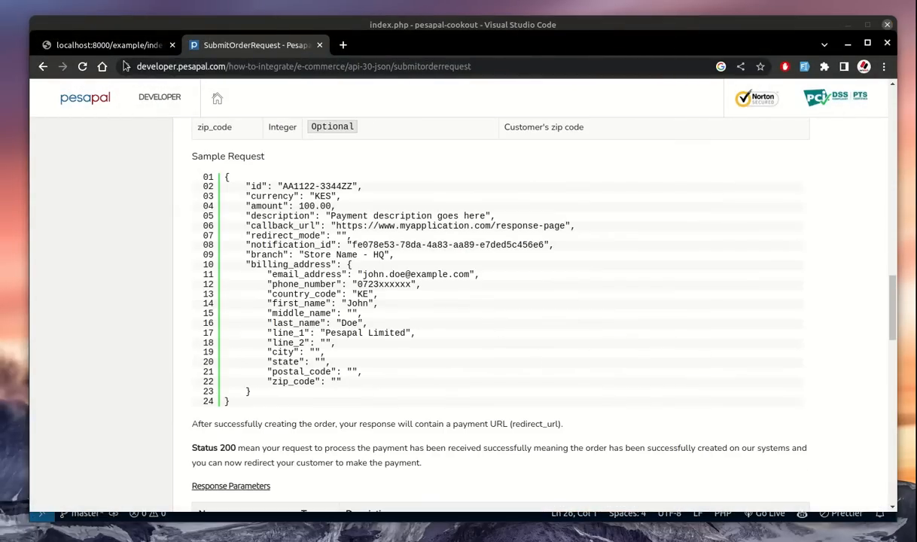
{"action": "left_click", "coordinate": [110, 44]}
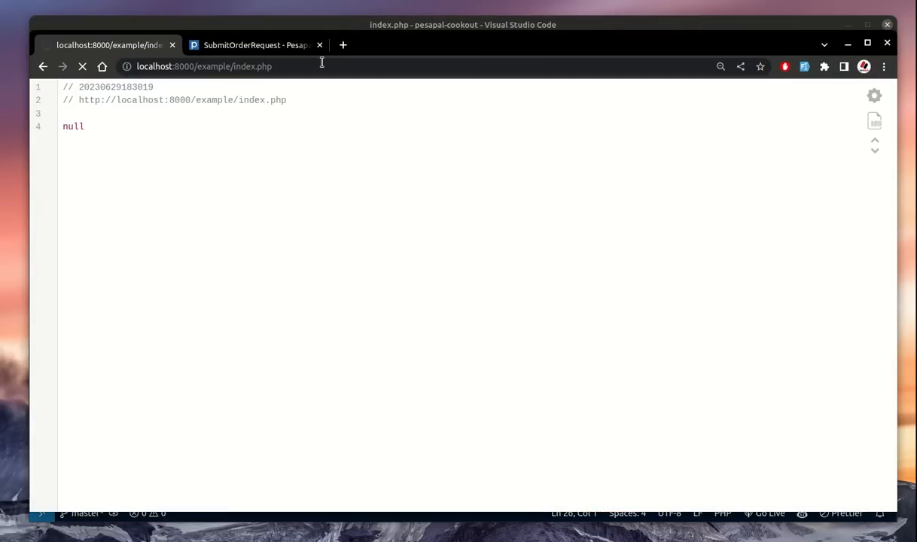
{"action": "left_click", "coordinate": [82, 66]}
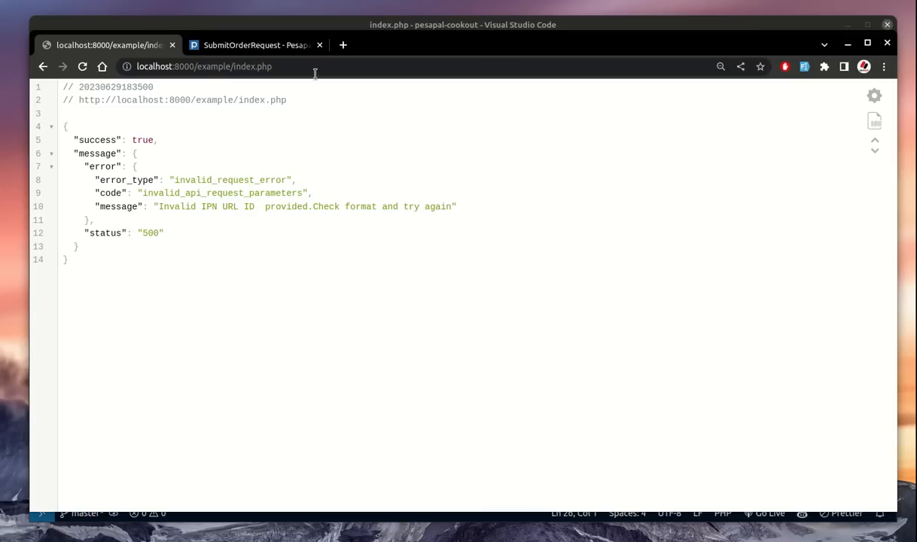
{"action": "double_click", "coordinate": [222, 193]}
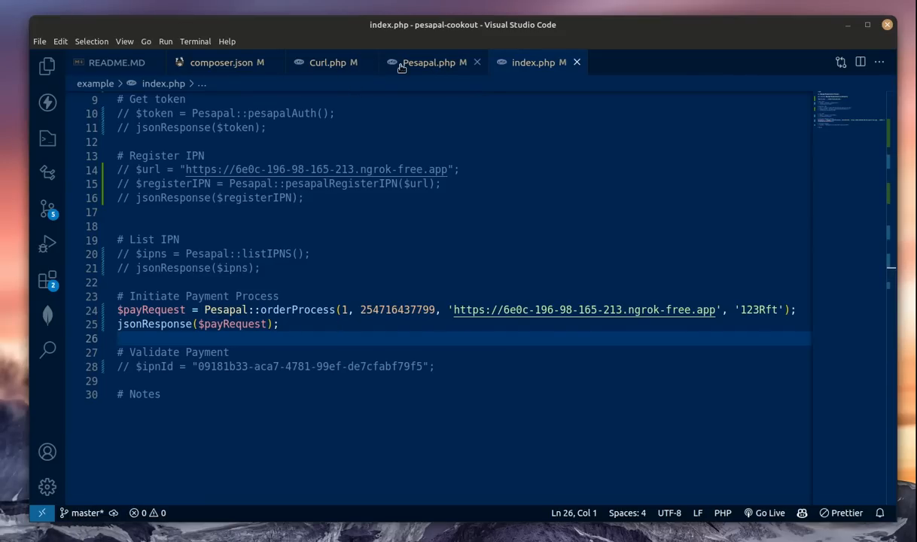
Step: Review orderProcess in Pesapal.php, whose payload sends the IPN ID as notification_id
{"action": "left_click", "coordinate": [434, 62]}
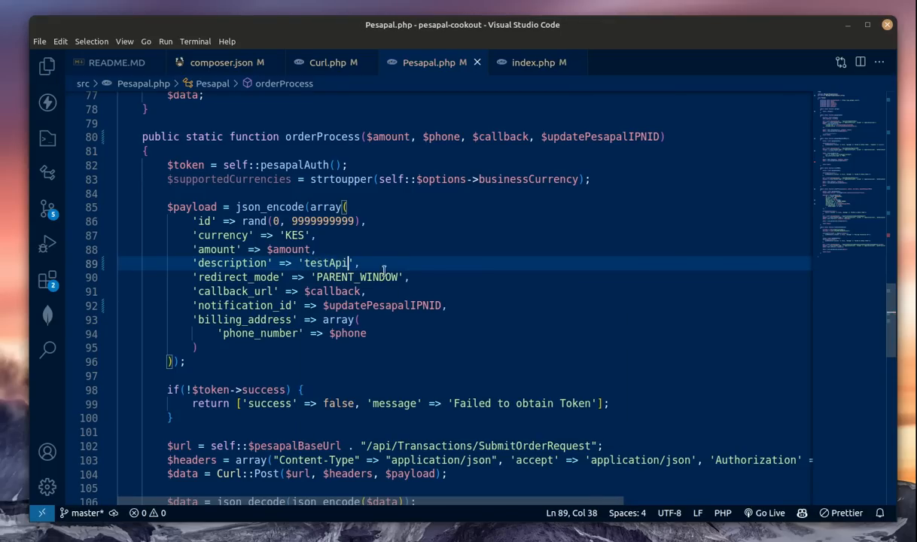
{"action": "left_click", "coordinate": [538, 62]}
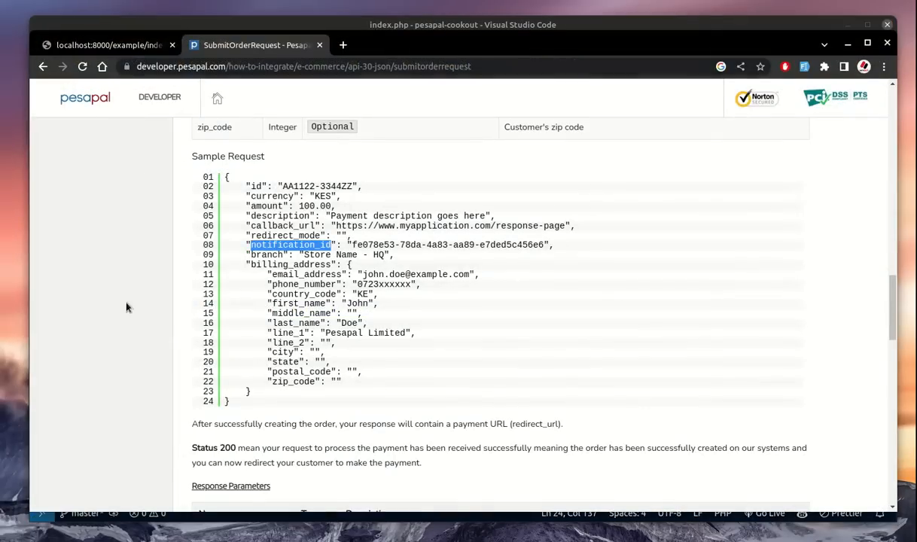
Step: Reload localhost:8000/example/index.php to see the invalid IPN URL ID JSON error
{"action": "left_click", "coordinate": [109, 46]}
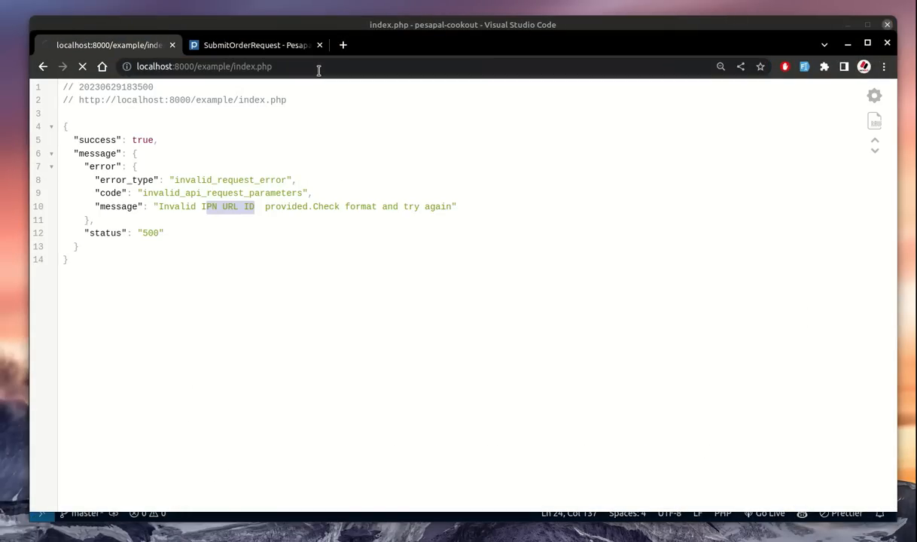
{"action": "left_click", "coordinate": [82, 67]}
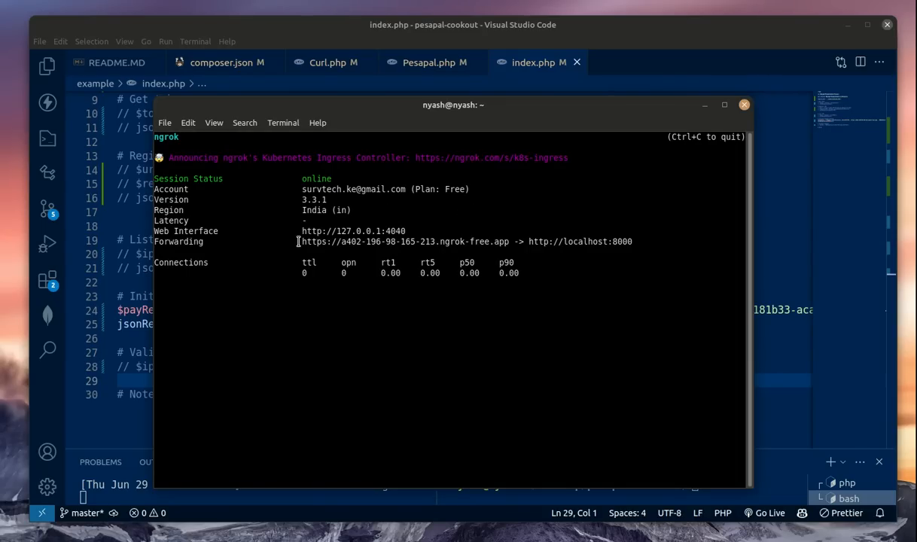
Step: Select and copy the new https ngrok Forwarding URL for localhost:8000
{"action": "left_click_drag", "start_coordinate": [301, 242], "coordinate": [509, 242]}
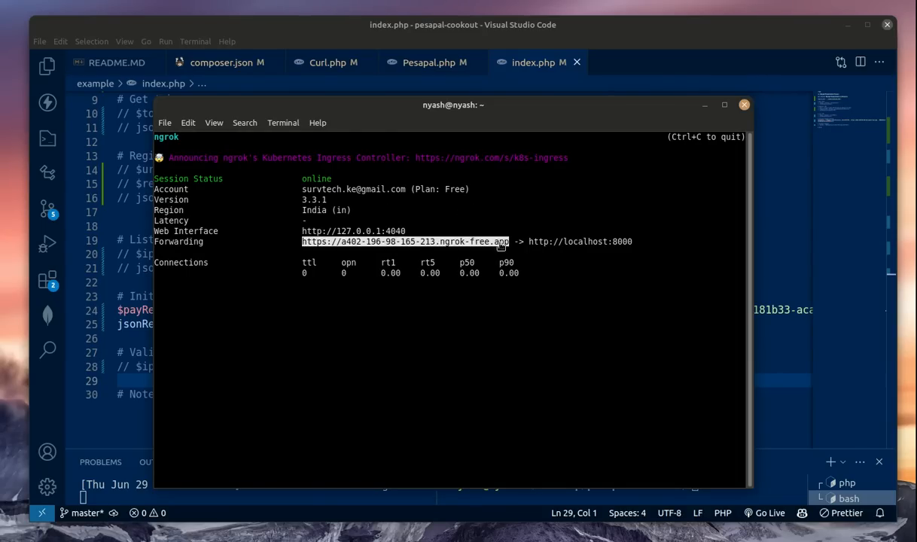
{"action": "left_click", "coordinate": [743, 105]}
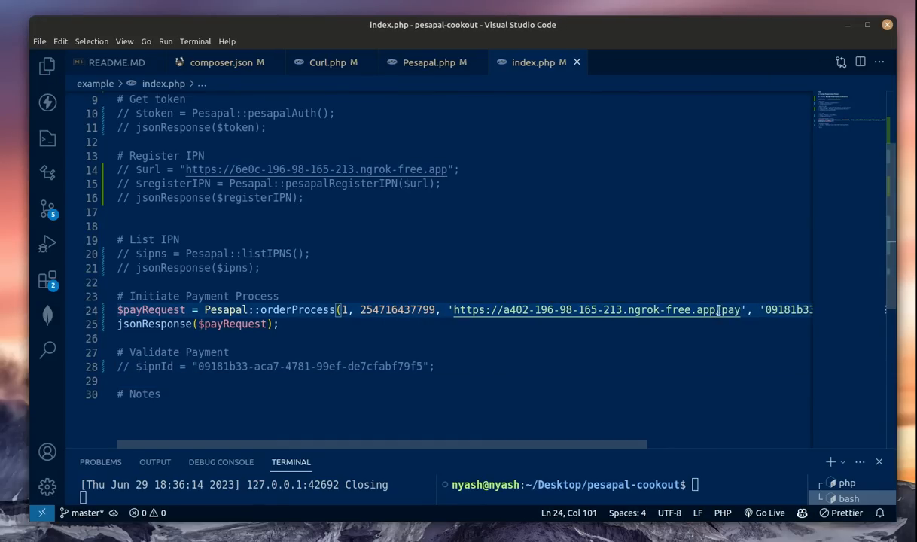
Step: Point the callback URL at the example folder's pay page and create pay.php with index.php's imports
{"action": "type", "text": "example"}
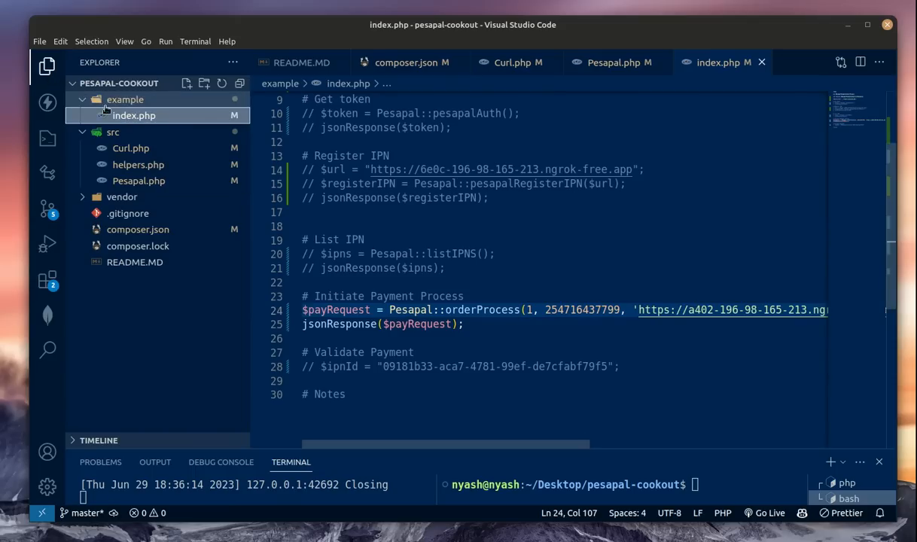
{"action": "left_click", "coordinate": [187, 83]}
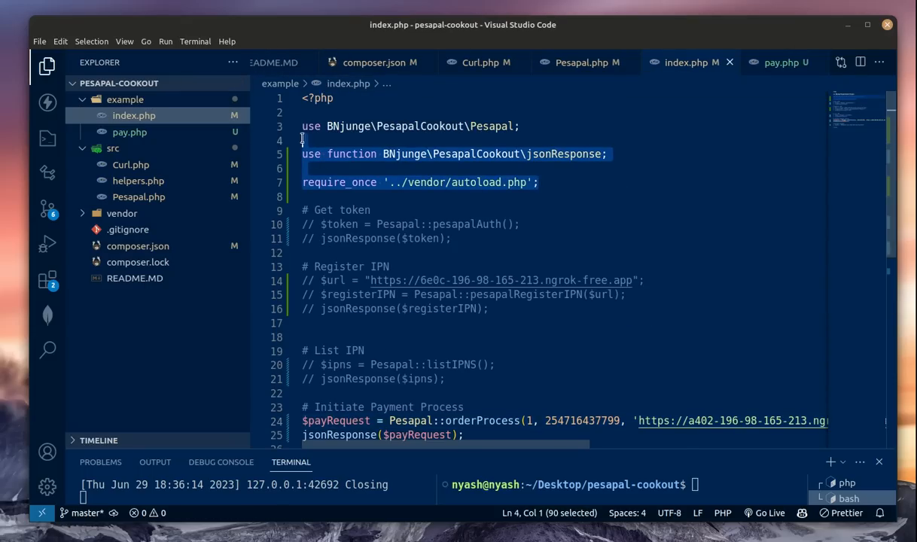
{"action": "left_click", "coordinate": [780, 63]}
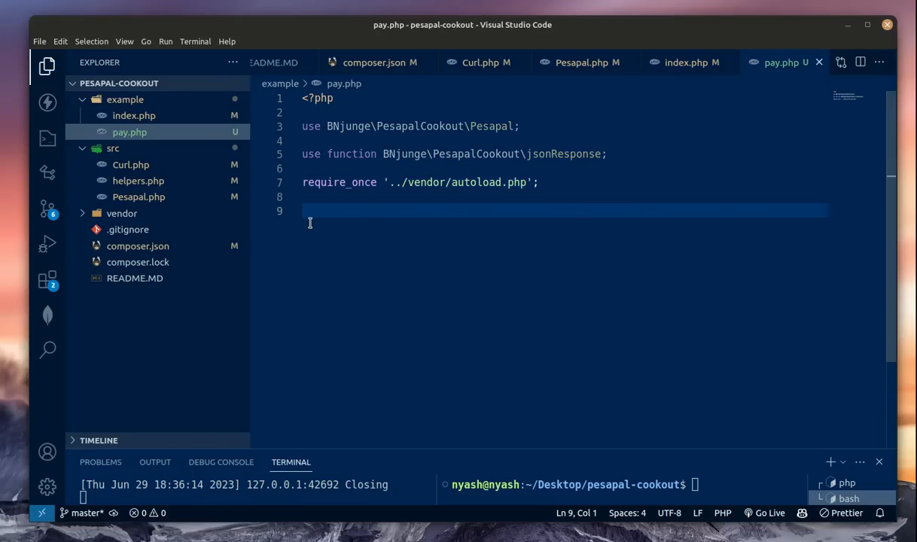
Step: Write $verify = Pesapal::transactionStatus($id) in pay.php using autocomplete
{"action": "type", "text": "$id = $_GET['Order_Tracking_Id'];"}
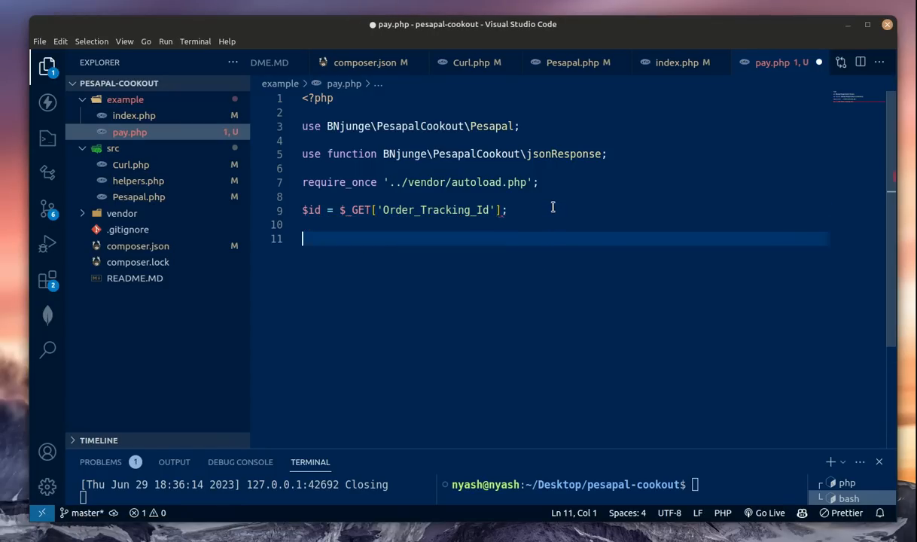
{"action": "type", "text": "$verify = Pe"}
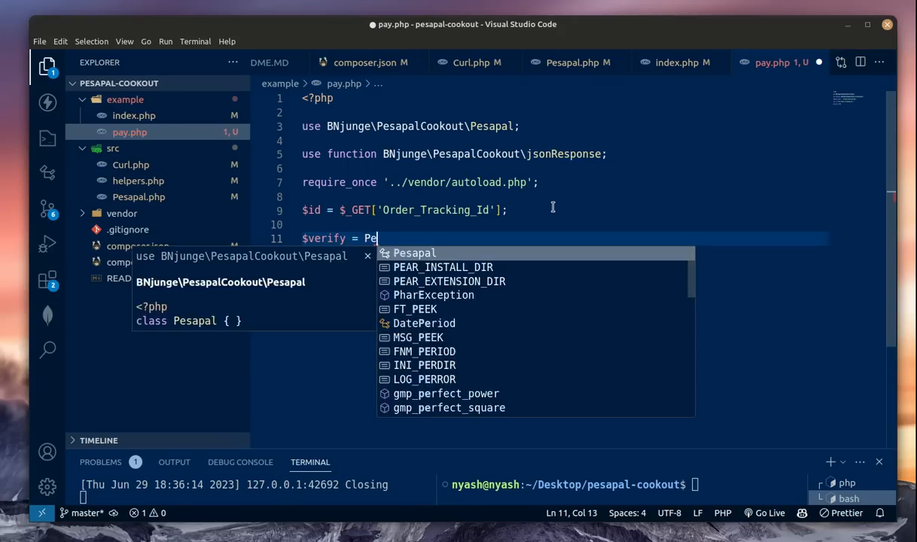
{"action": "type", "text": "sapal::v"}
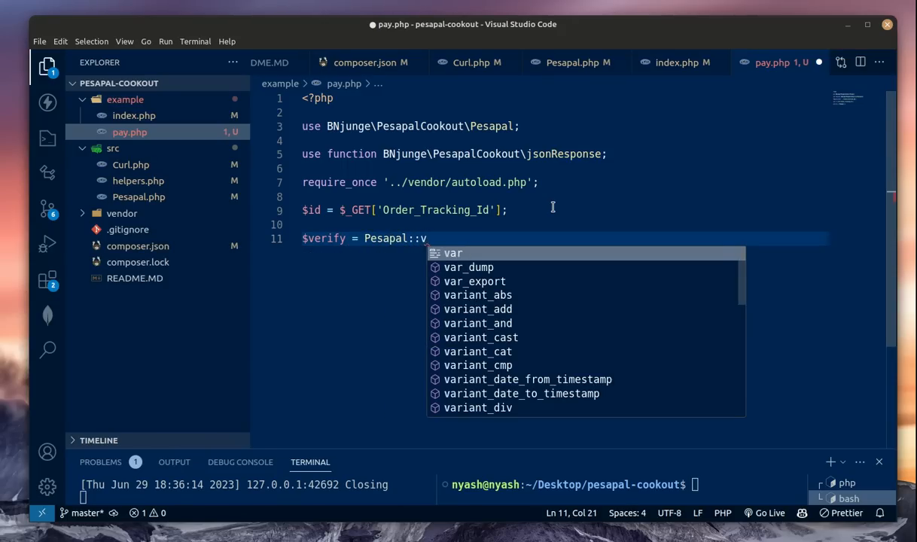
{"action": "key", "text": "BackSpace"}
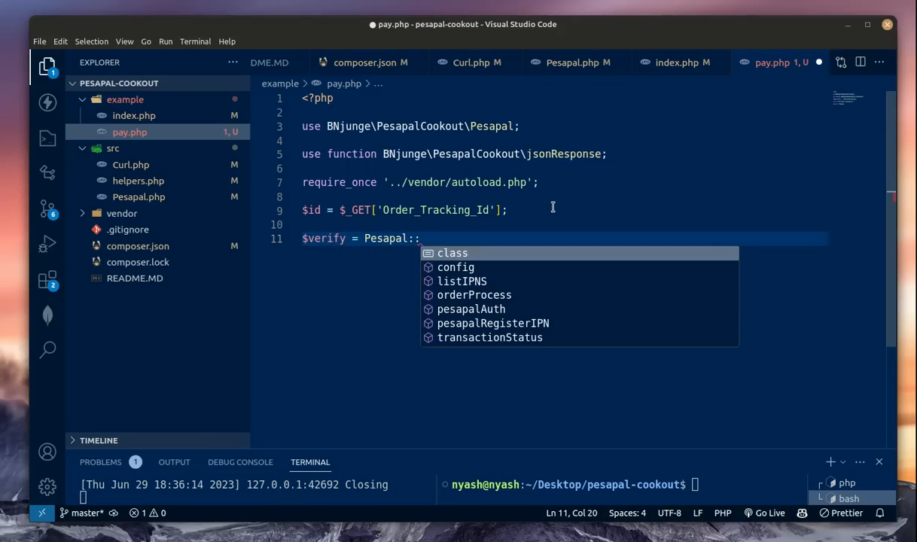
{"action": "left_click", "coordinate": [489, 337]}
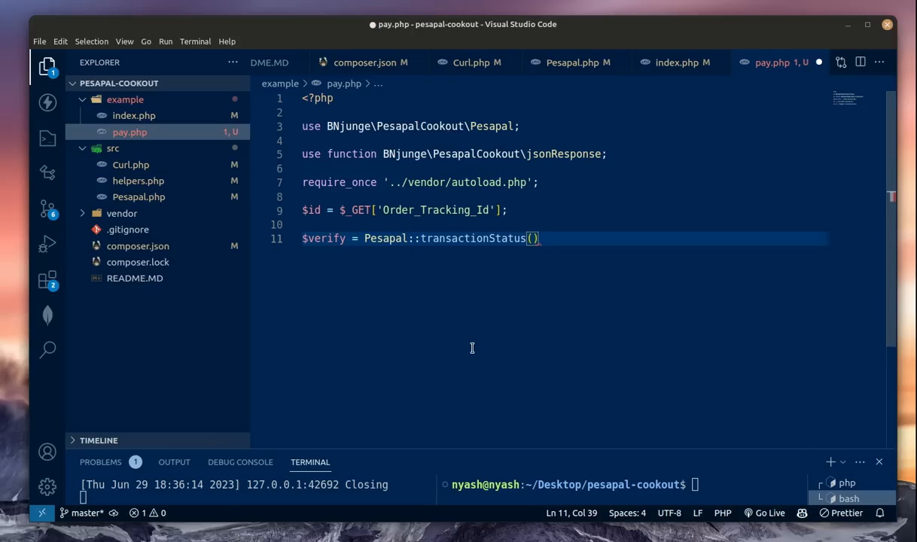
{"action": "type", "text": "$"}
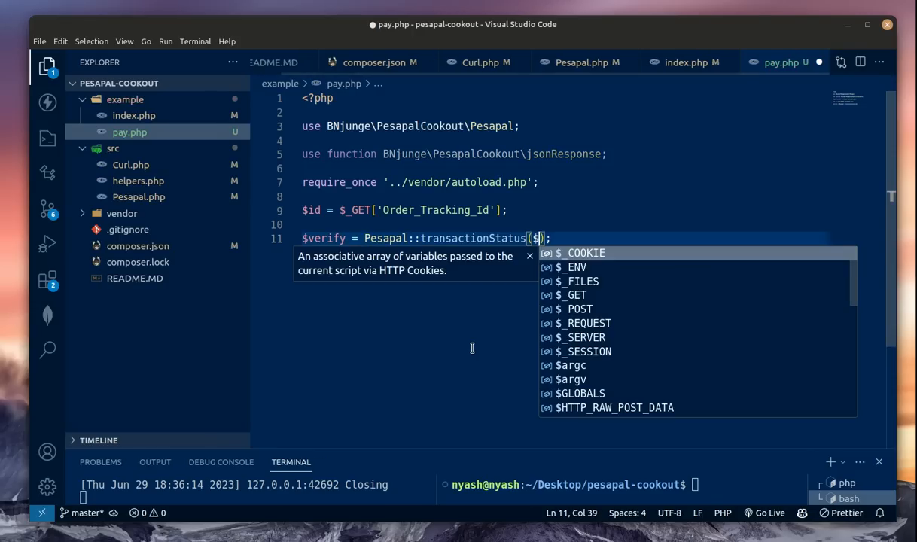
{"action": "type", "text": "id"}
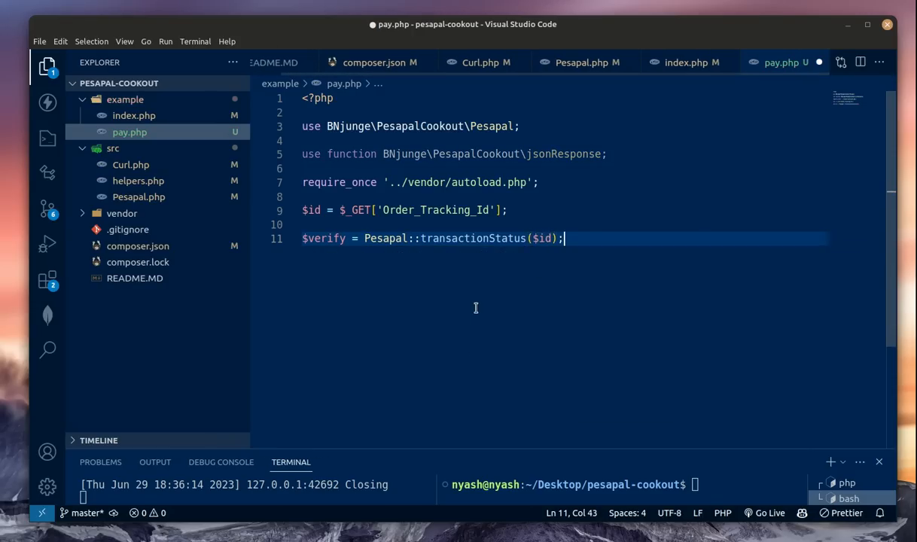
Step: Check transactionStatus's OrderTrackingId parameter and add jsonResponse($verify); to pay.php
{"action": "left_click", "coordinate": [586, 62]}
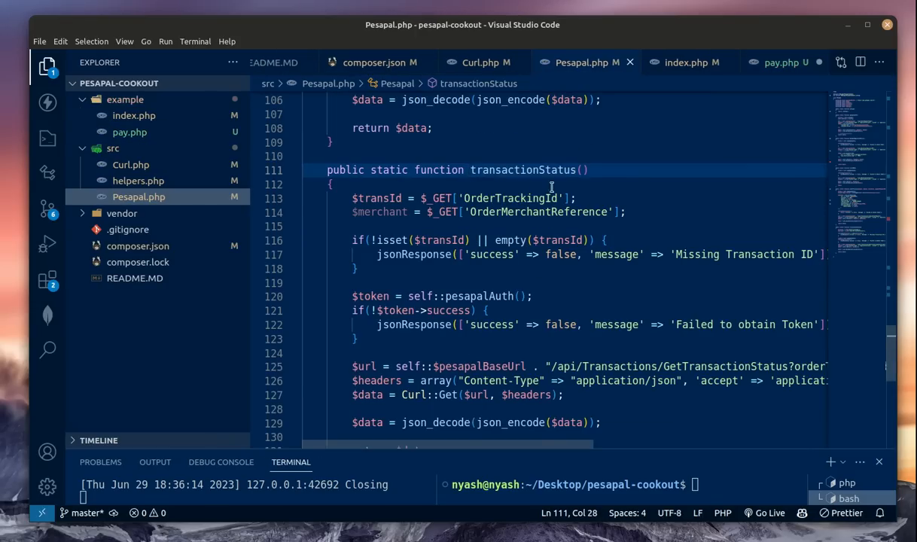
{"action": "double_click", "coordinate": [508, 198]}
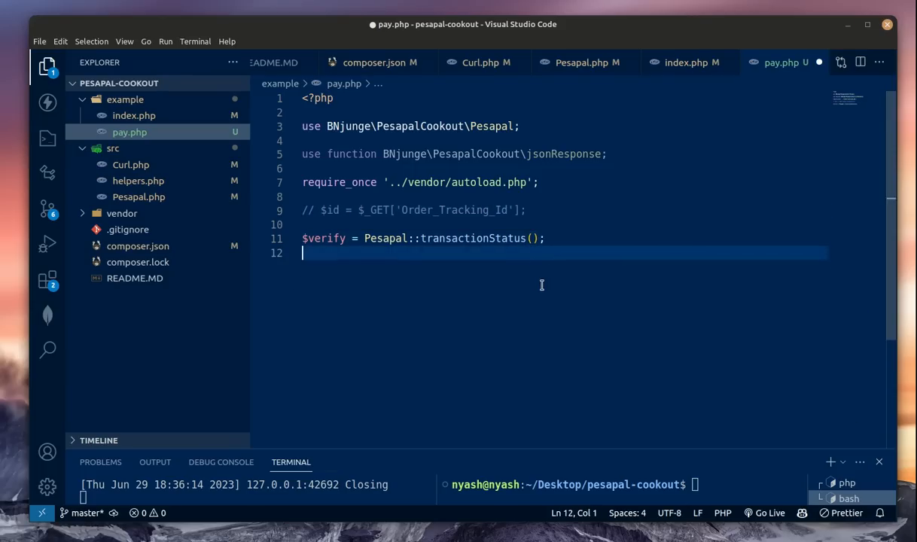
{"action": "type", "text": "jsonResponse()"}
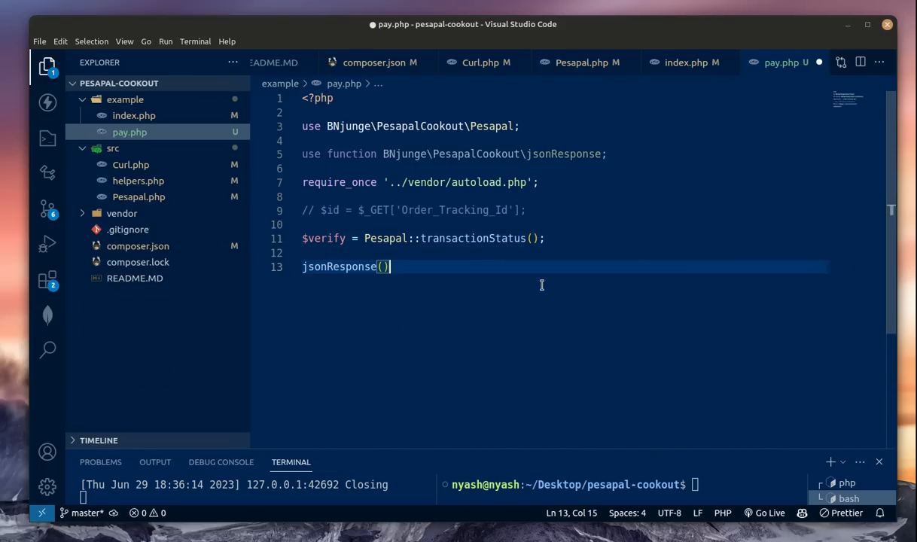
{"action": "type", "text": ";"}
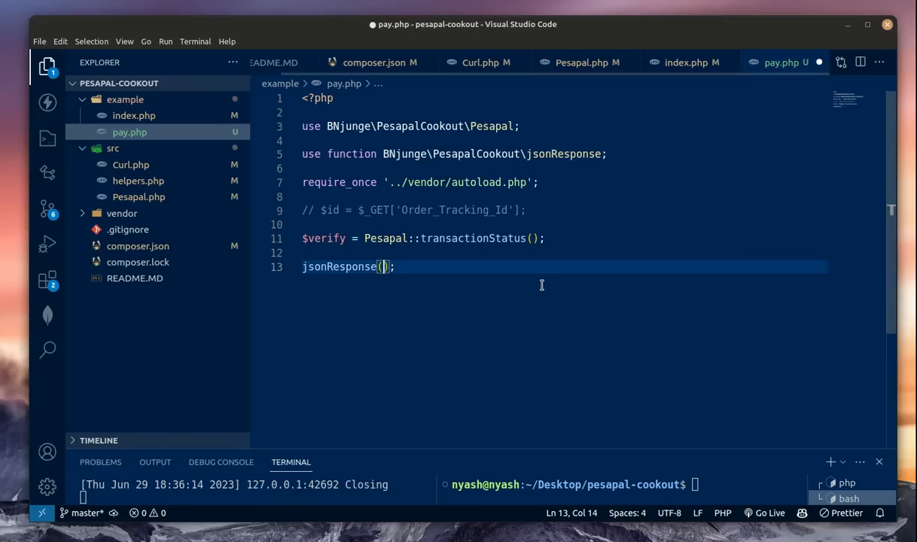
{"action": "type", "text": "$verify"}
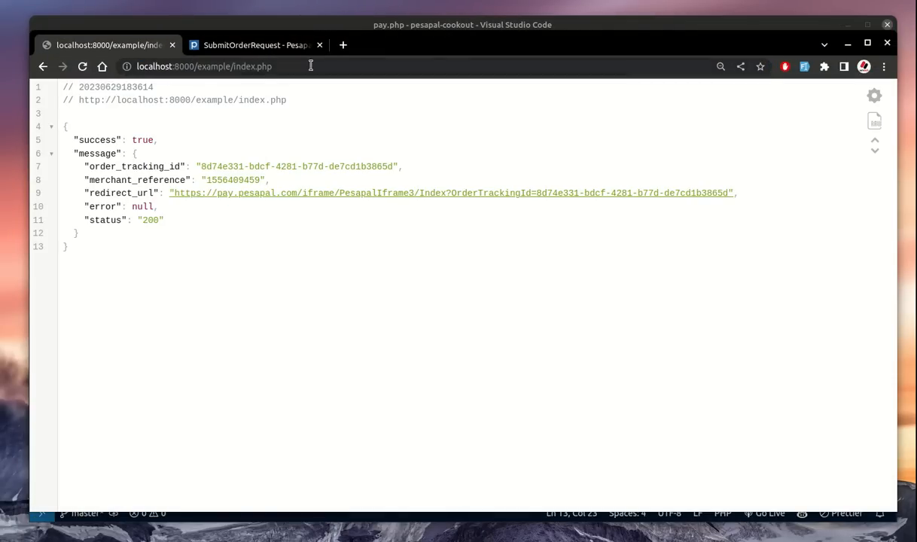
Step: Change the callback to pay.php, rerun index.php, and open the returned redirect_url payment link
{"action": "left_click", "coordinate": [203, 66]}
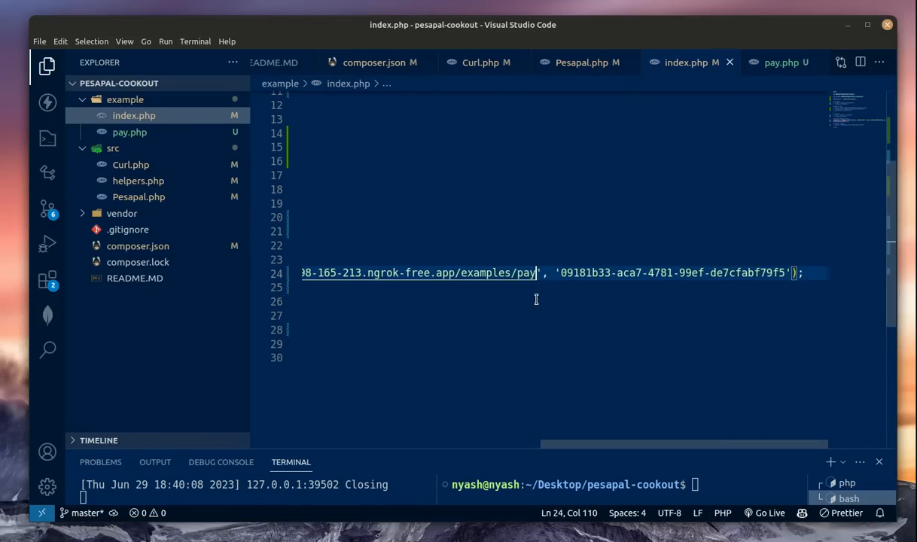
{"action": "type", "text": ".php"}
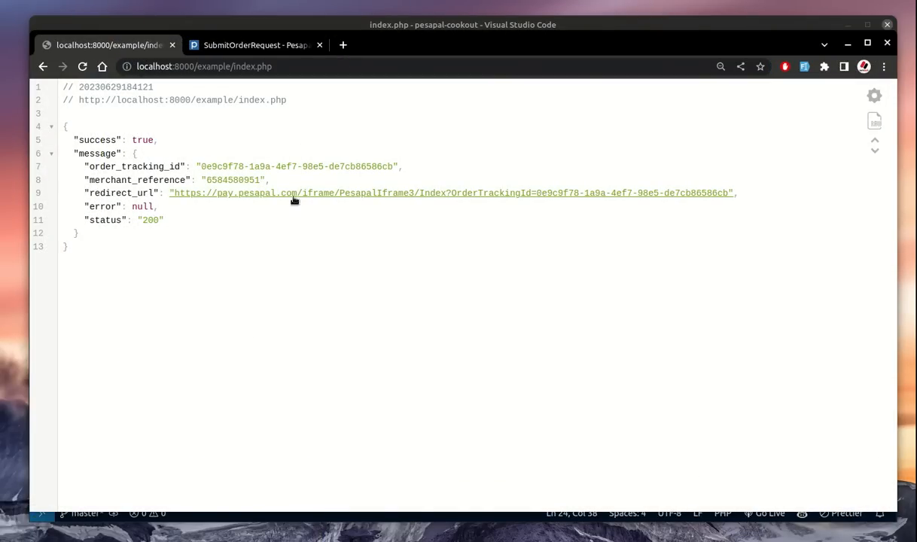
{"action": "left_click", "coordinate": [452, 193]}
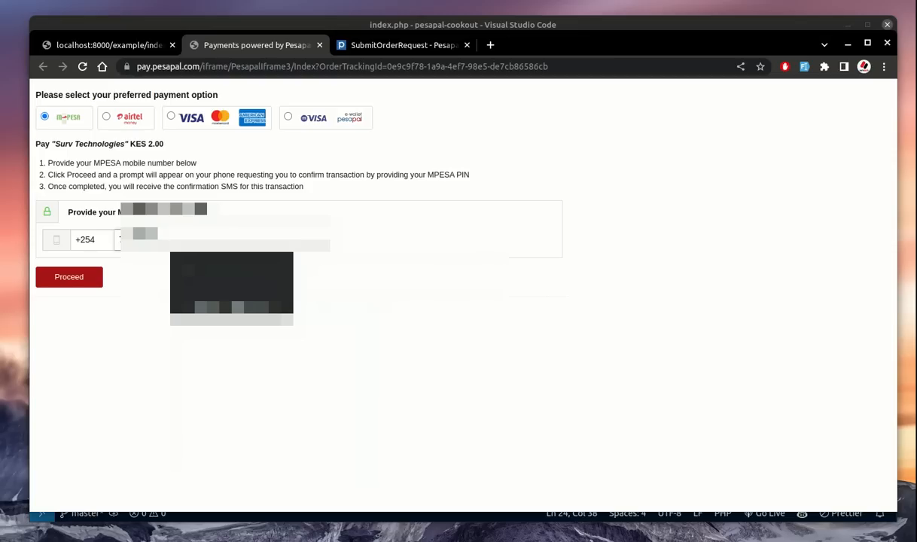
Step: Pay KES 2.00 via M-Pesa, approving on the phone, to load the completed pay.php result
{"action": "left_click", "coordinate": [69, 276]}
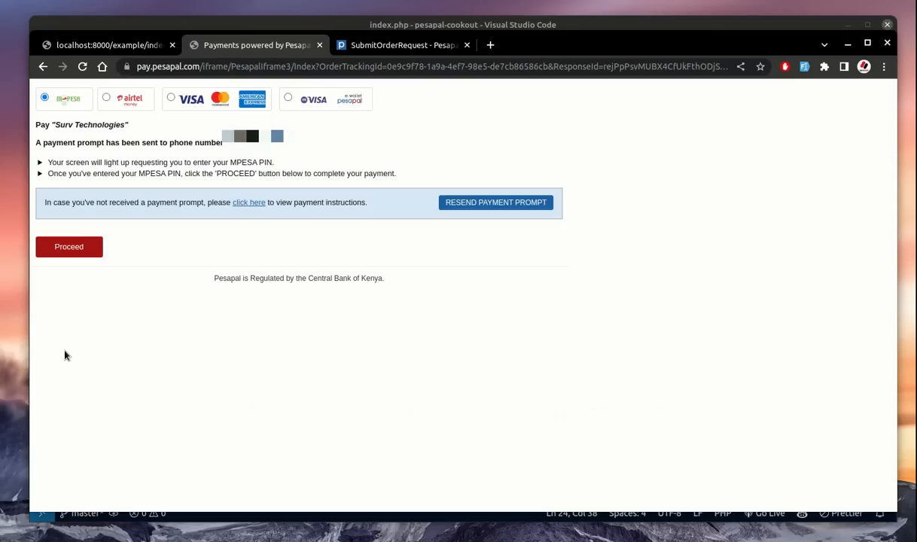
{"action": "left_click", "coordinate": [68, 247]}
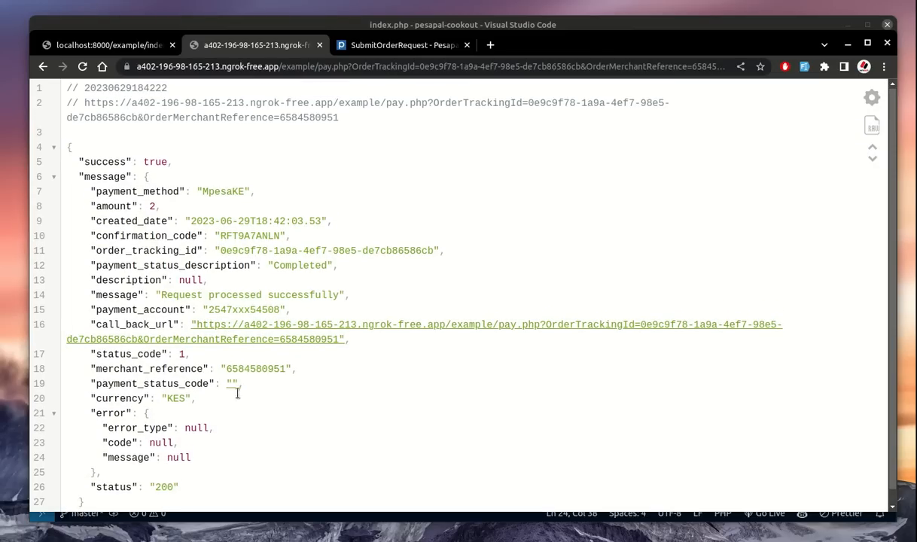
Step: Switch between the pay.php result and the SubmitOrderRequest docs, ending on the IPN section
{"action": "left_click", "coordinate": [403, 45]}
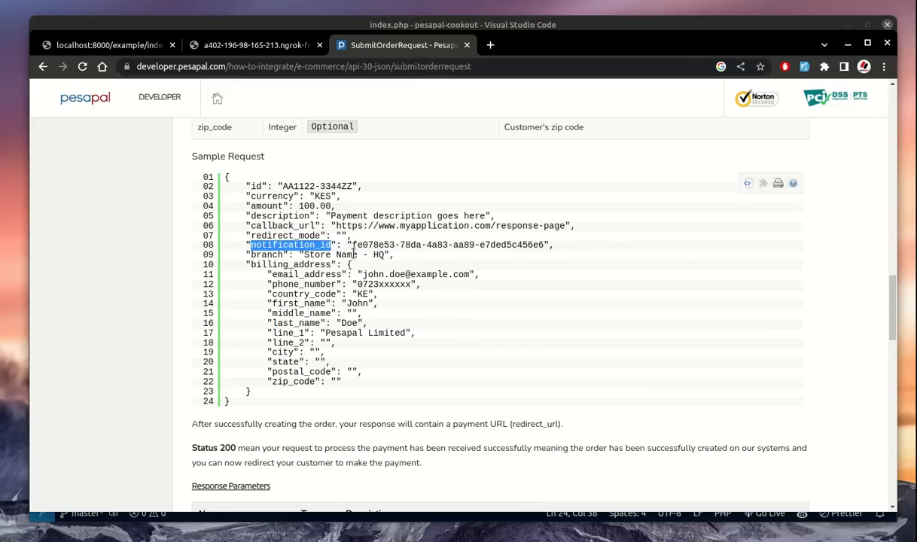
{"action": "left_click", "coordinate": [256, 44]}
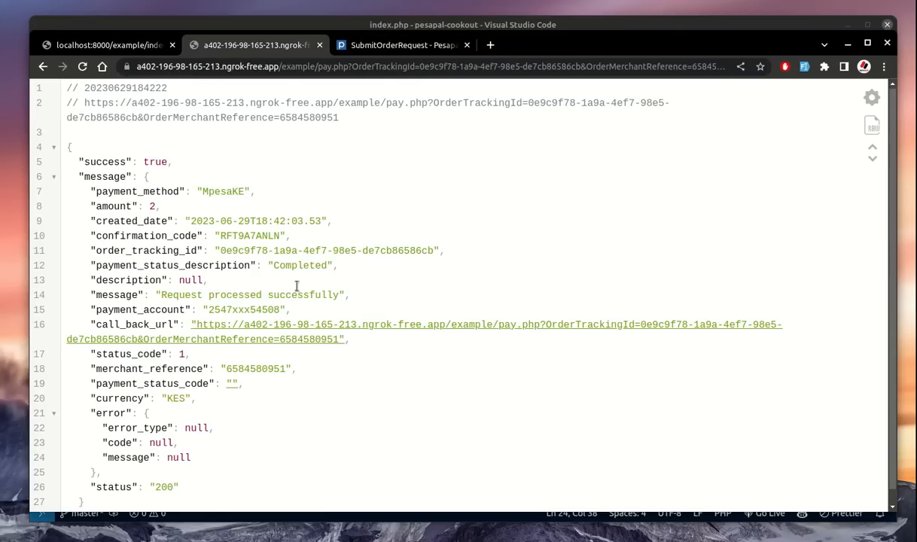
{"action": "left_click", "coordinate": [402, 45]}
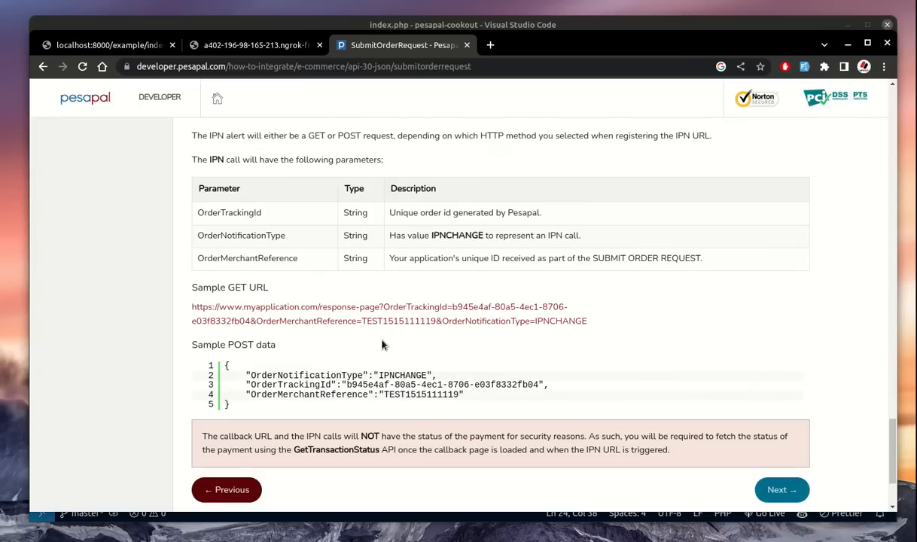